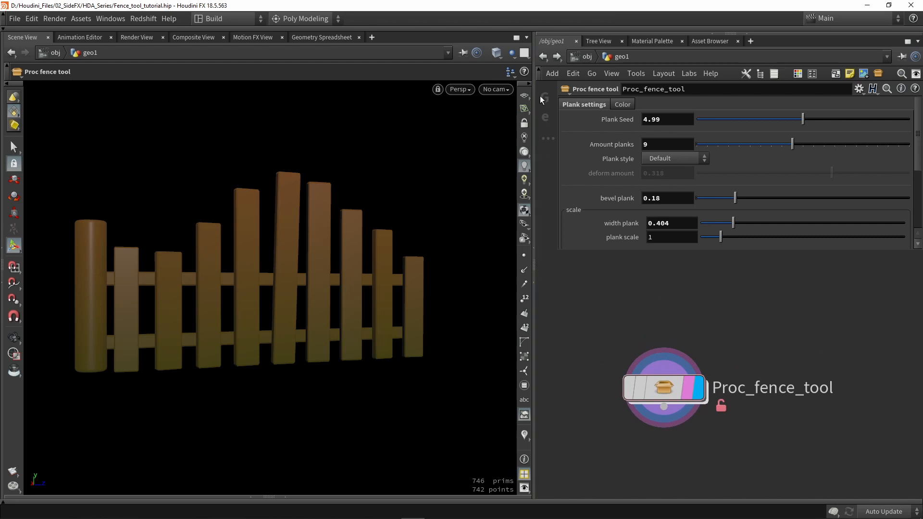
Step: Scroll the network view to frame drawcurve3 above Proc_fence_tool
scroll("down", 3)
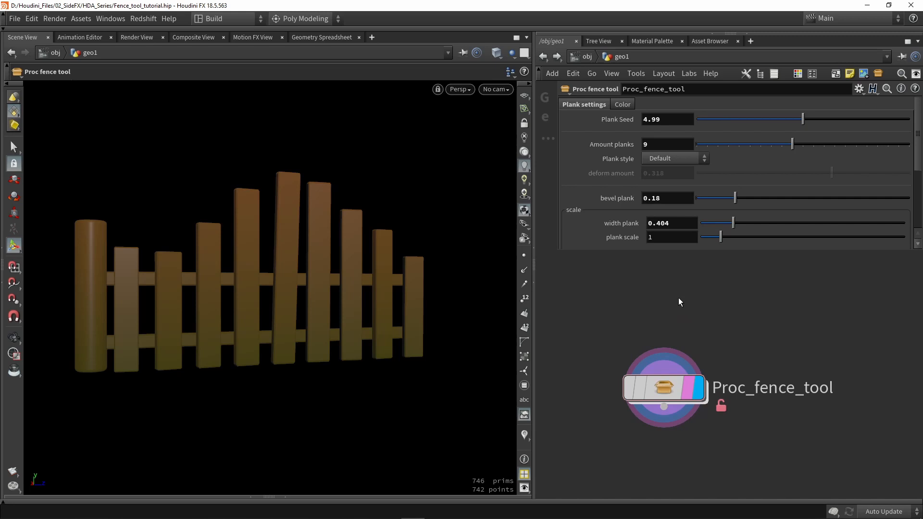
mouse_move(659, 293)
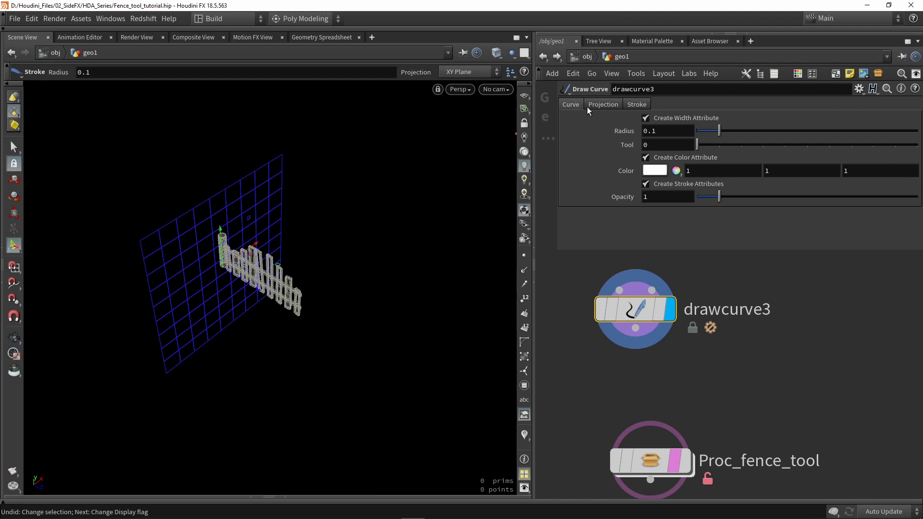
Step: Project drawcurve3 onto the ZX Plane and sketch a 266-point freehand loop around the fence
left_click(603, 104)
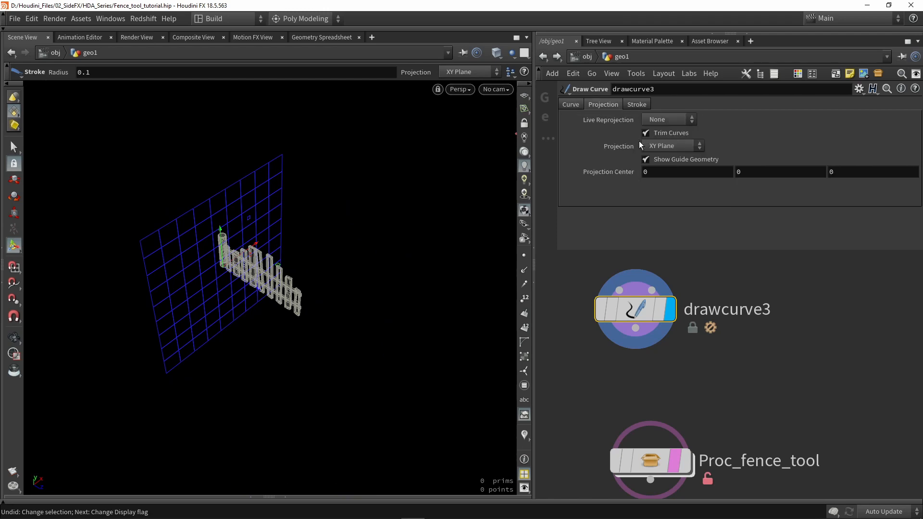
left_click(671, 146)
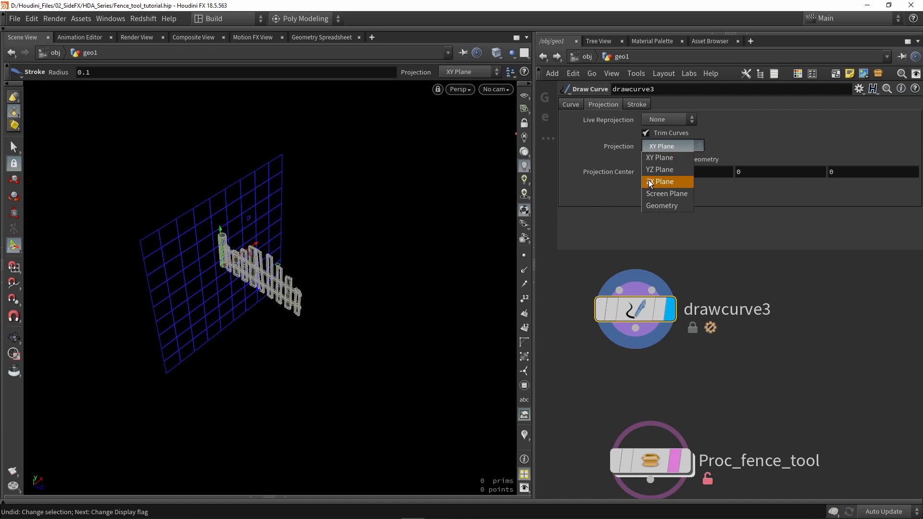
left_click(659, 181)
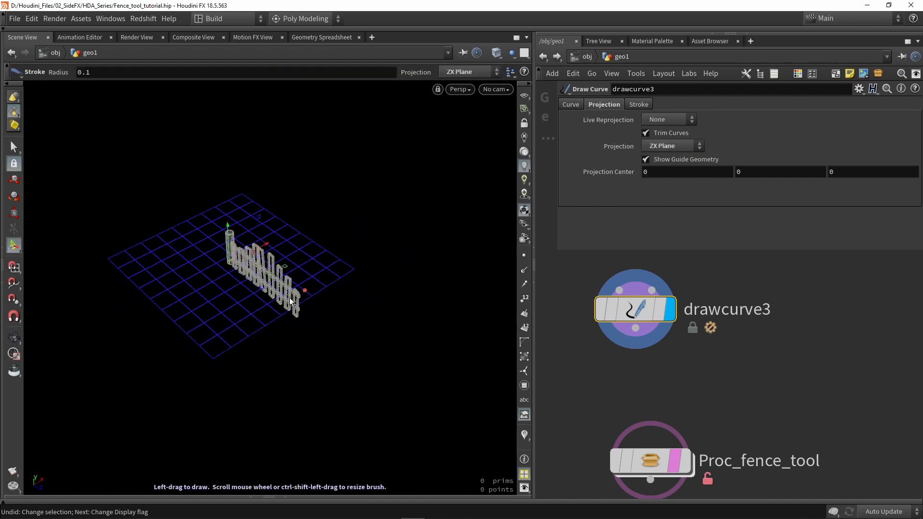
left_click_drag(288, 300, 435, 262)
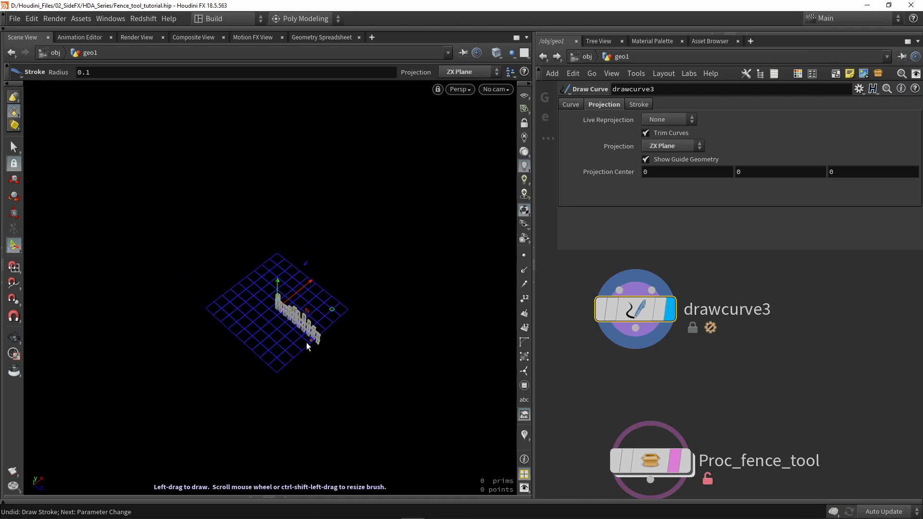
mouse_move(361, 373)
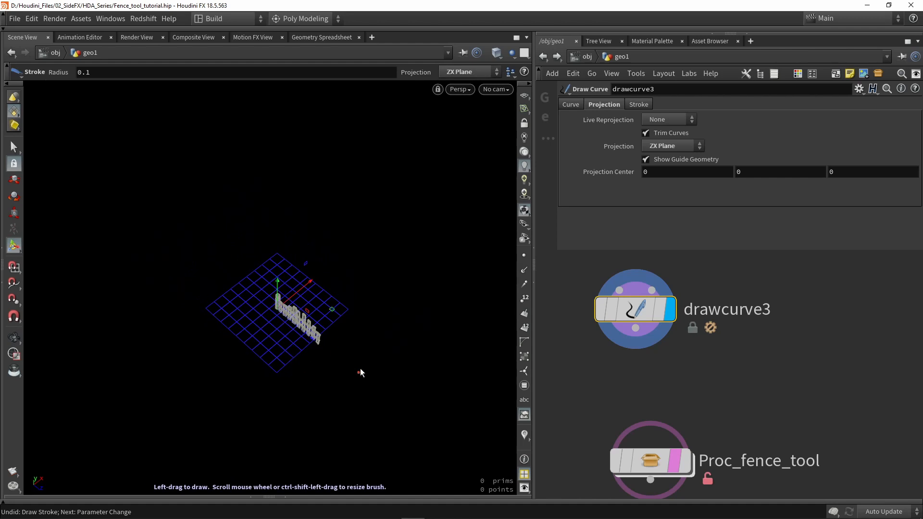
mouse_move(307, 390)
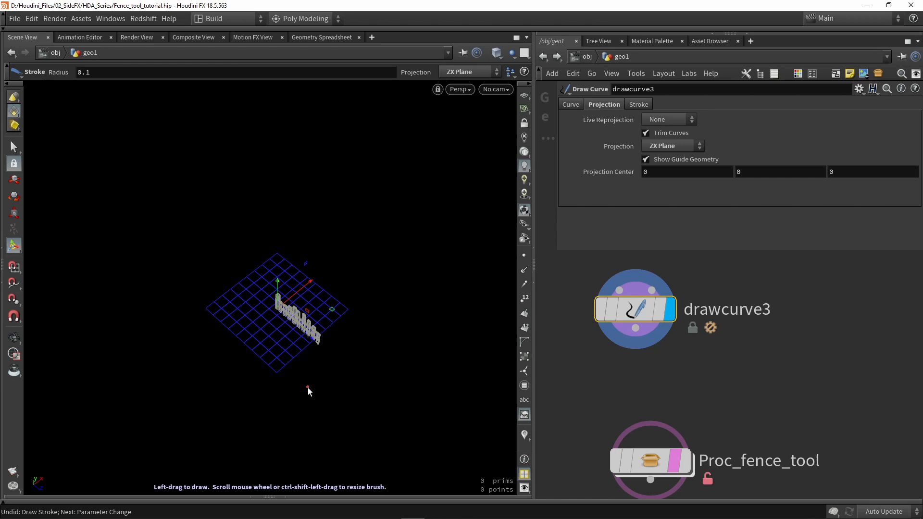
left_click_drag(308, 390, 172, 179)
type("cy")
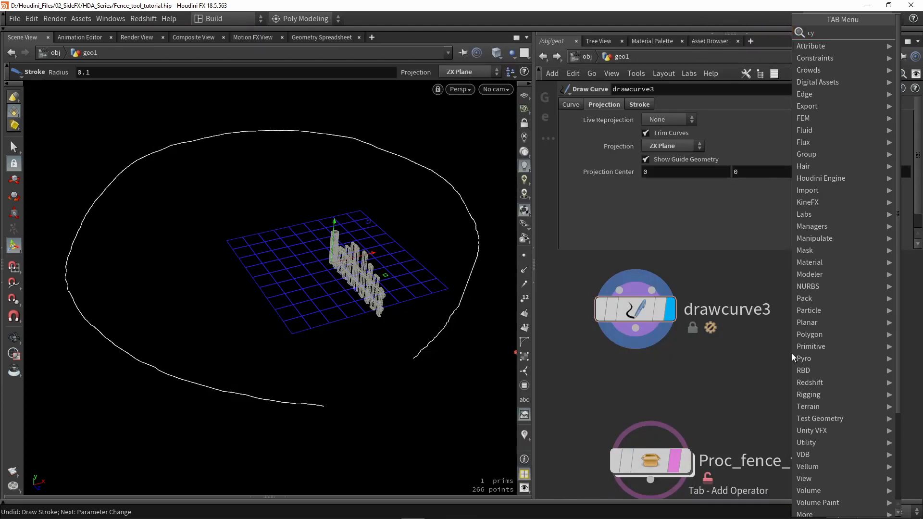
Step: Add a Curve node and place ten polygon points on the ground around the fence
left_click(812, 342)
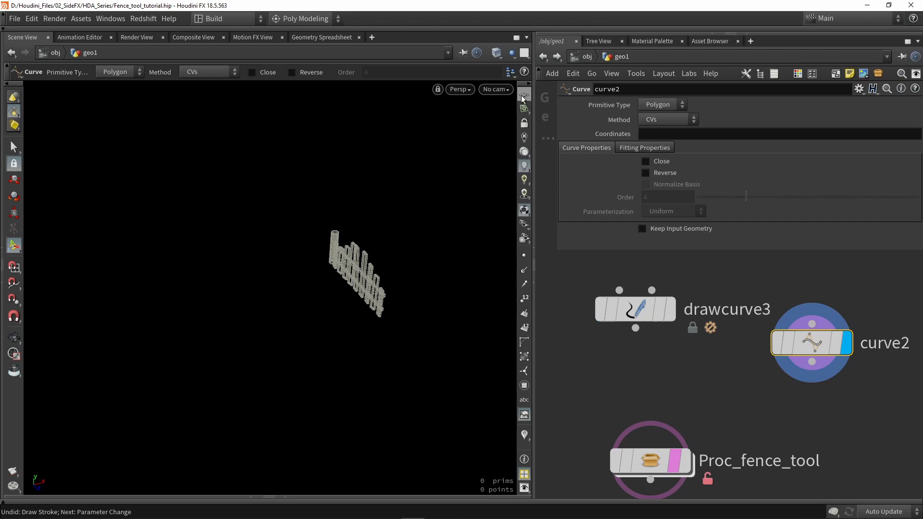
left_click(522, 94)
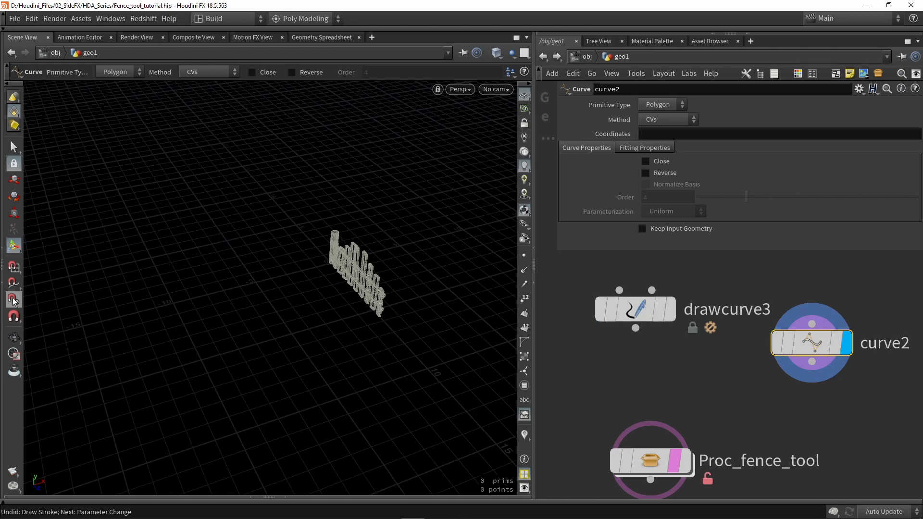
mouse_move(13, 267)
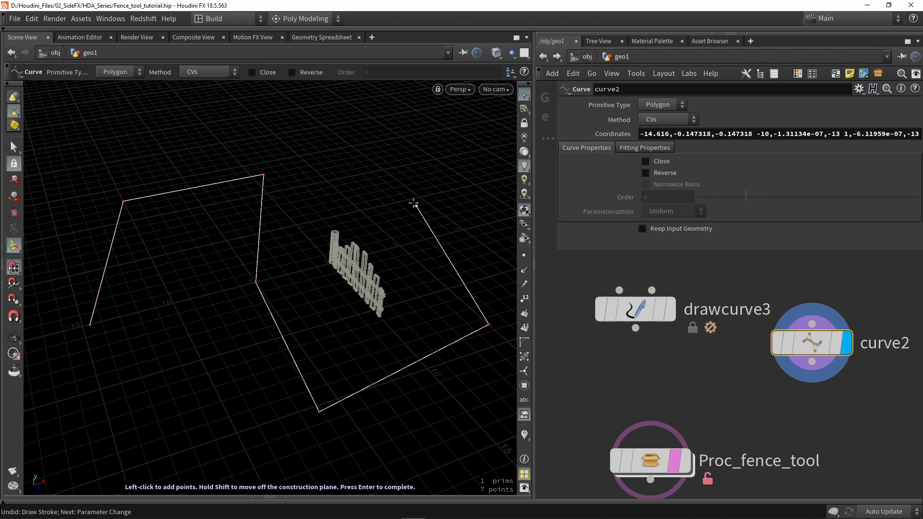
left_click(62, 197)
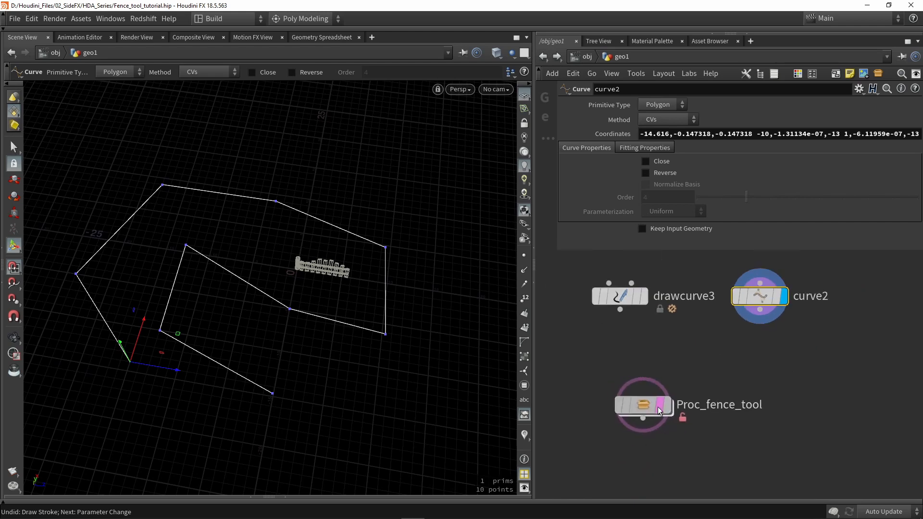
left_click_drag(642, 404, 683, 402)
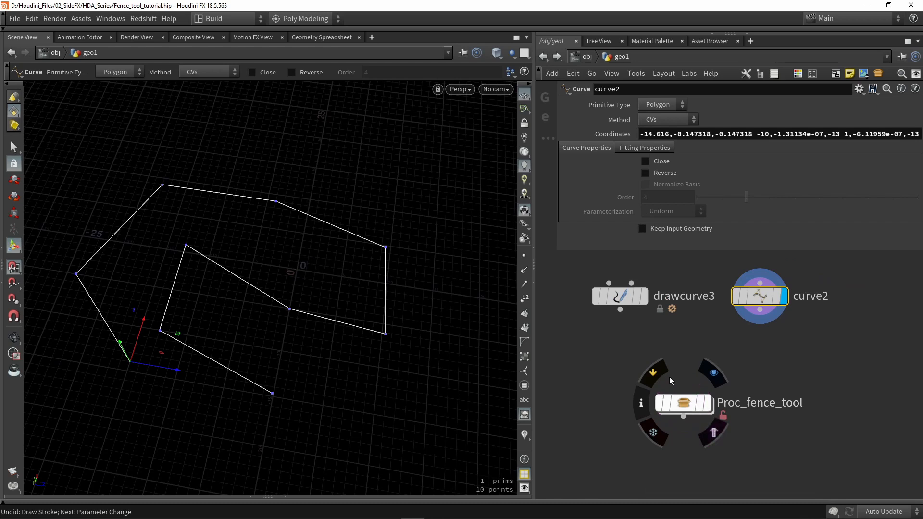
Step: Redisplay Proc_fence_tool and set its asset's Minimum and Maximum Inputs to 1
left_click(682, 403)
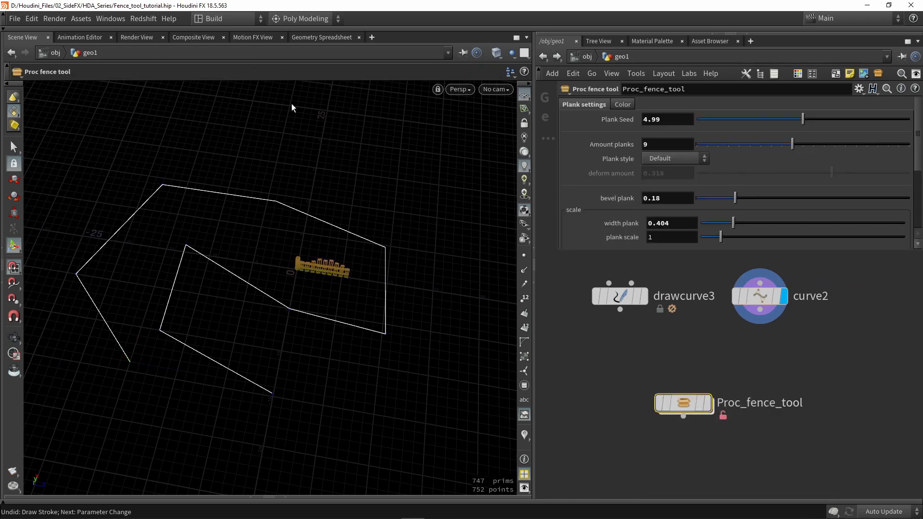
left_click(81, 18)
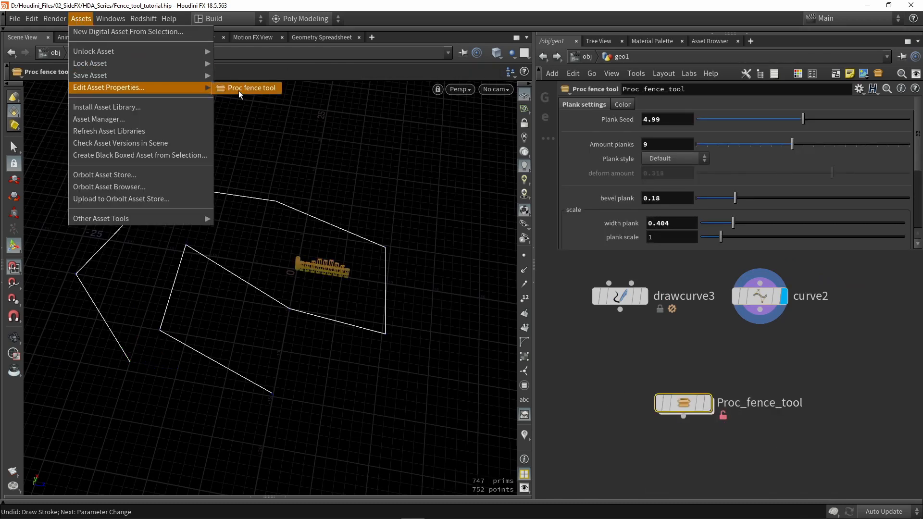
left_click(251, 87)
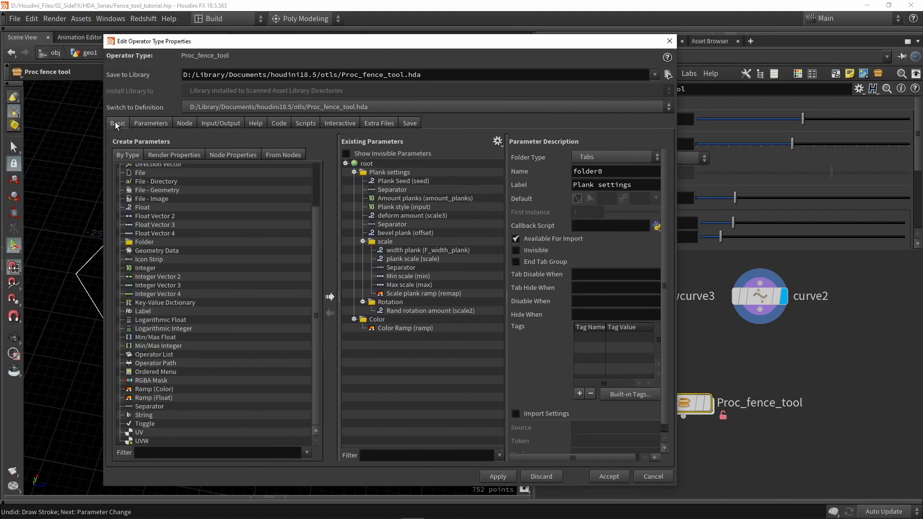
left_click(117, 123)
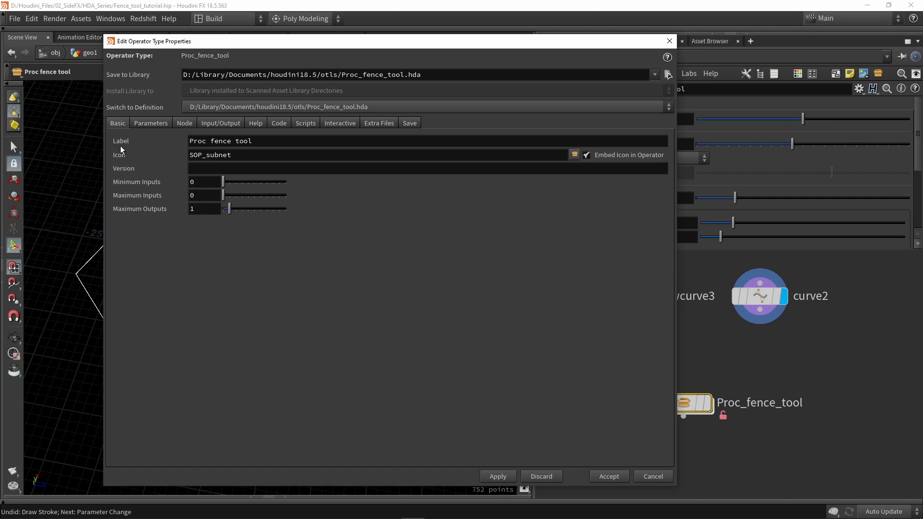
mouse_move(132, 177)
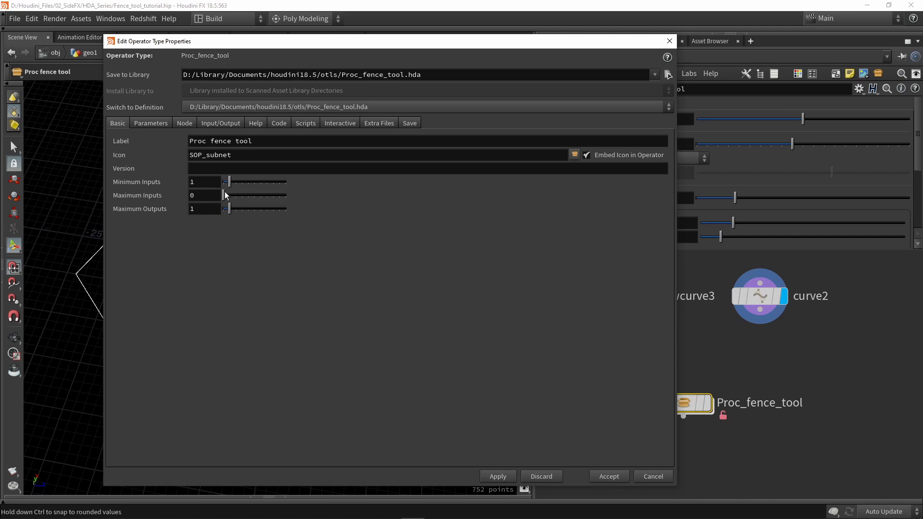
left_click(497, 476)
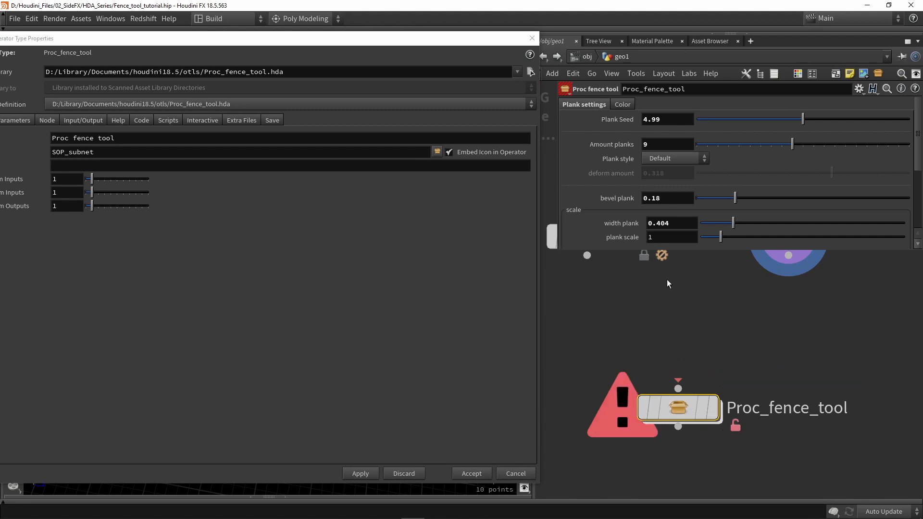
mouse_move(656, 346)
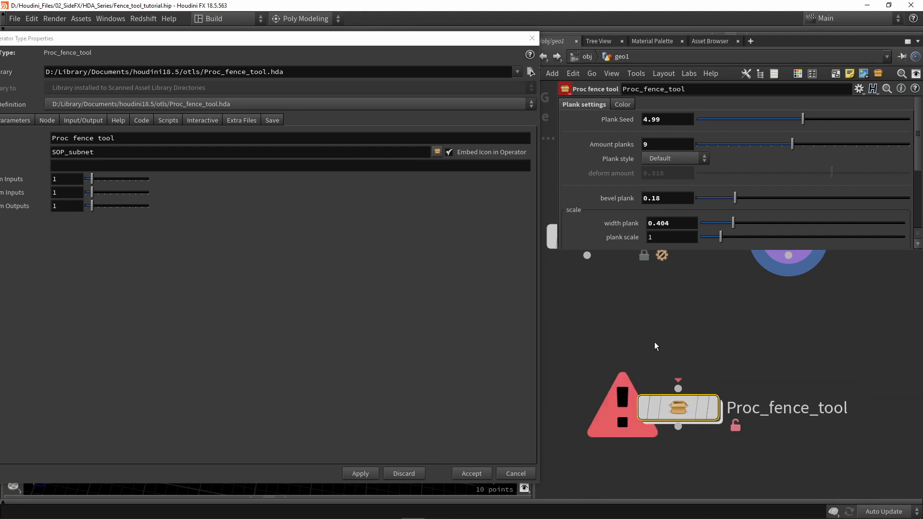
mouse_move(580, 401)
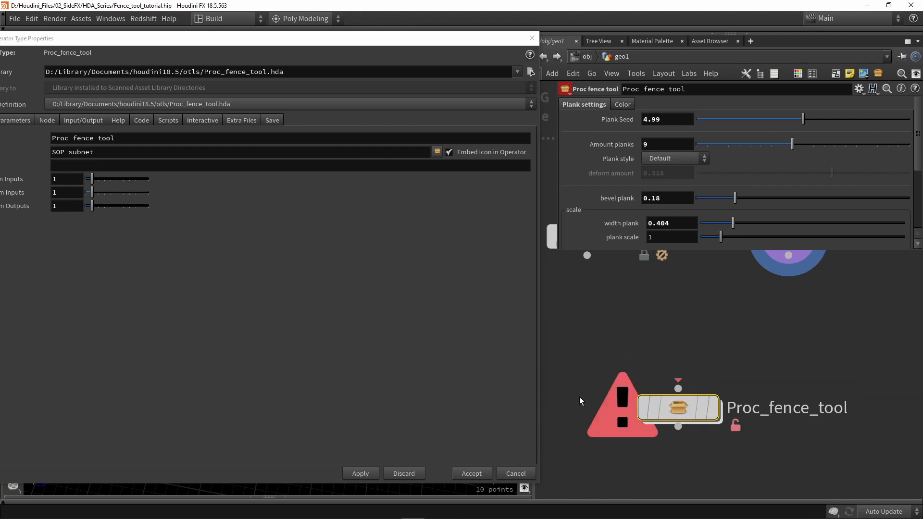
mouse_move(596, 443)
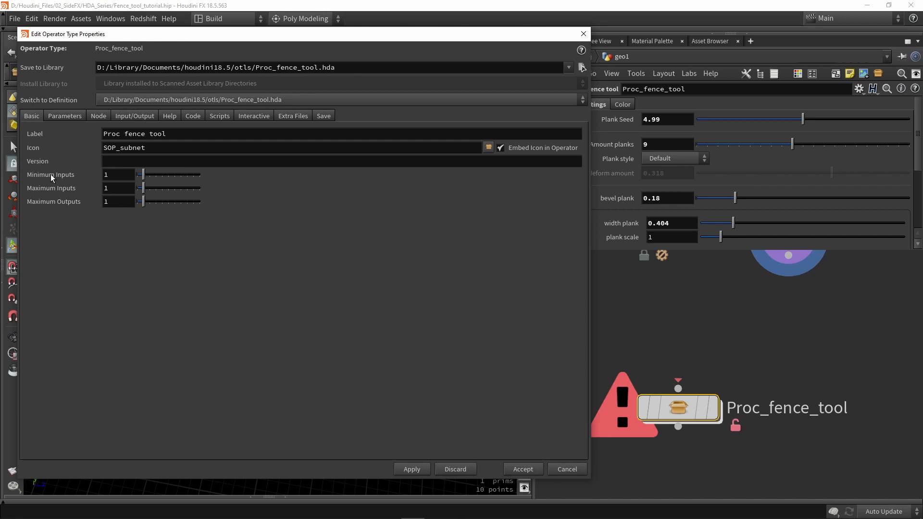
mouse_move(65, 188)
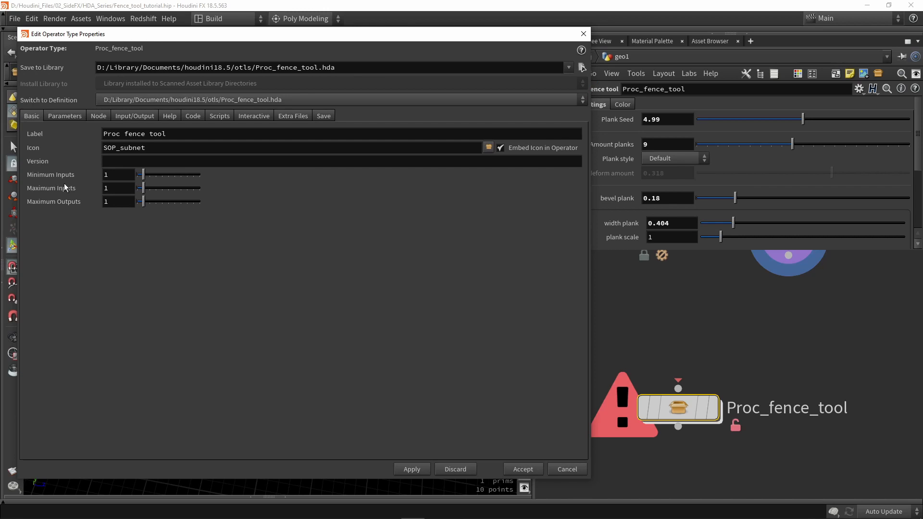
mouse_move(66, 189)
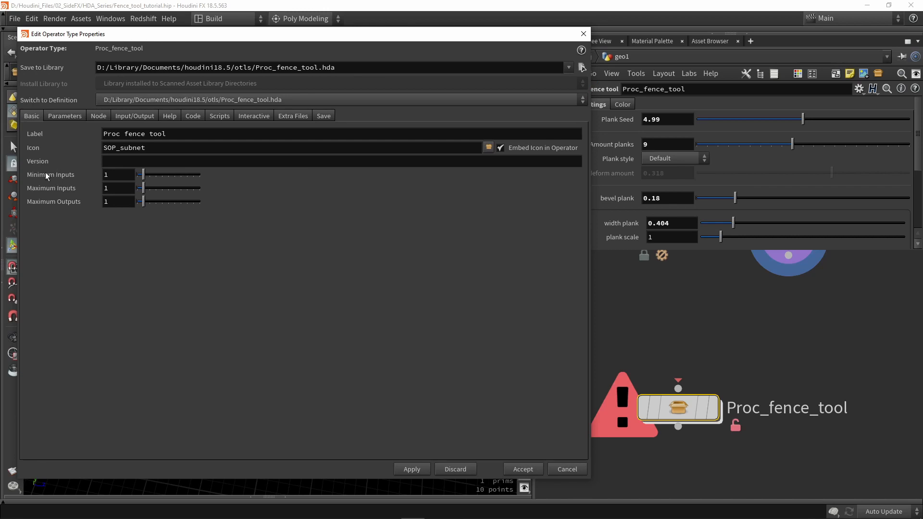
Step: Toggle Minimum Inputs to 0 and back to 1, then apply and accept the type properties
left_click(117, 174)
type("0")
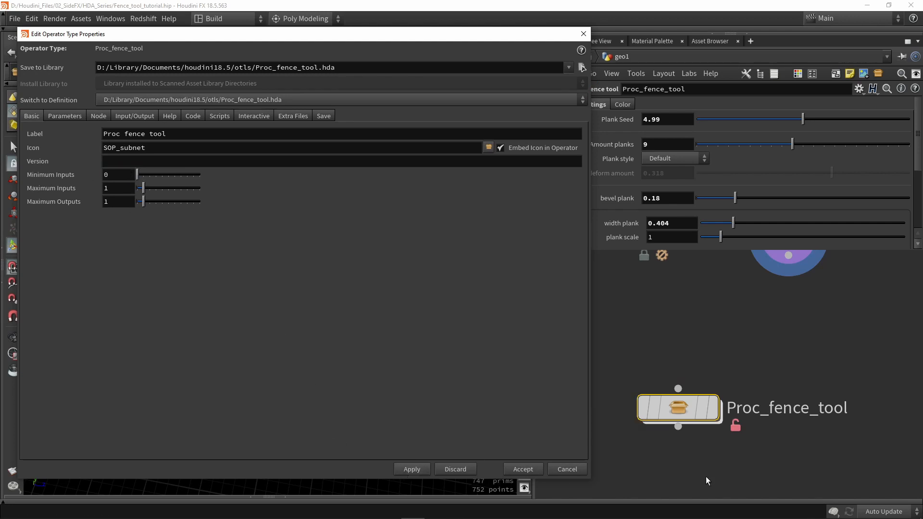
mouse_move(811, 393)
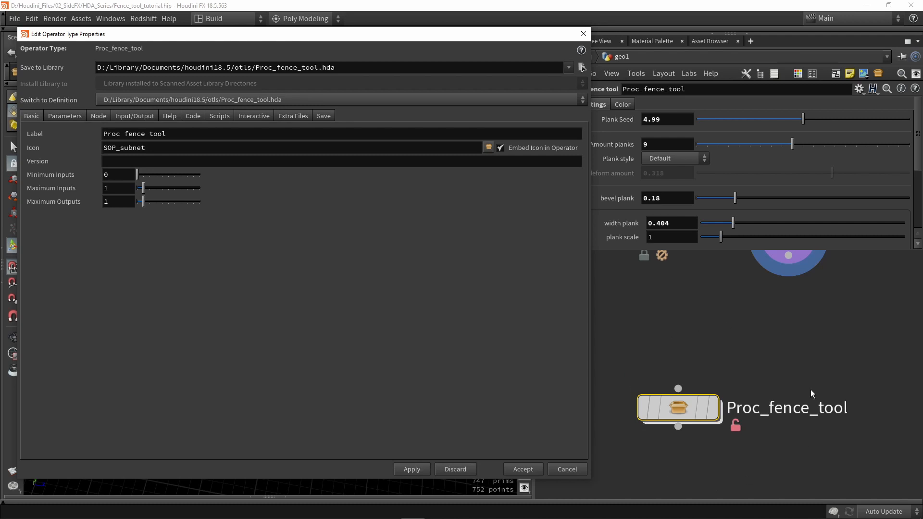
mouse_move(652, 470)
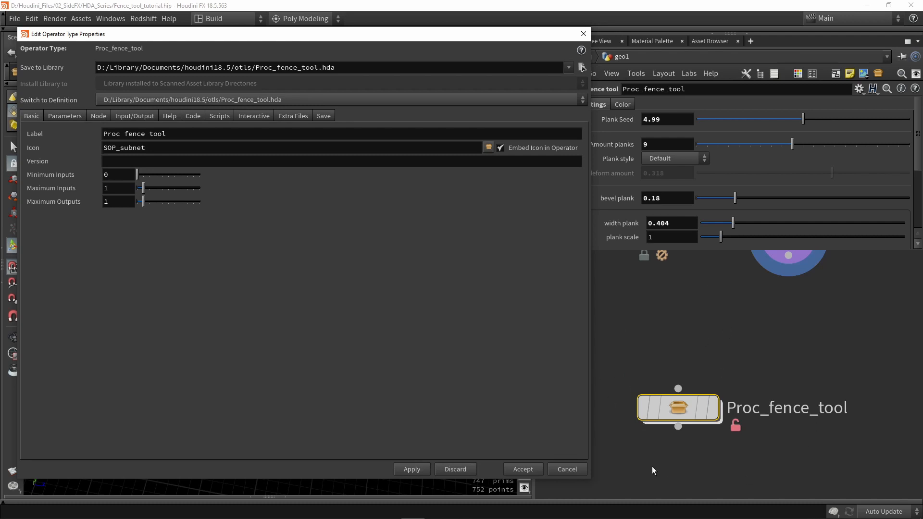
left_click(117, 174)
type("1")
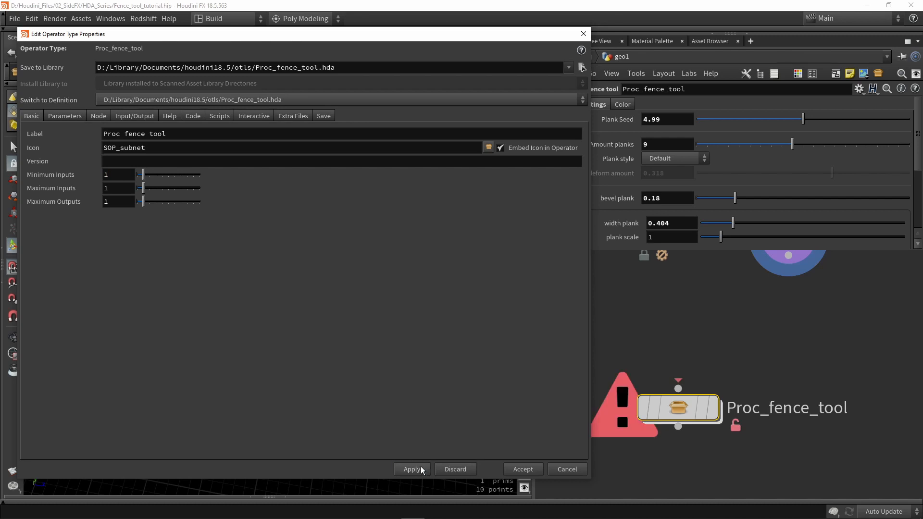
left_click_drag(141, 188, 194, 188)
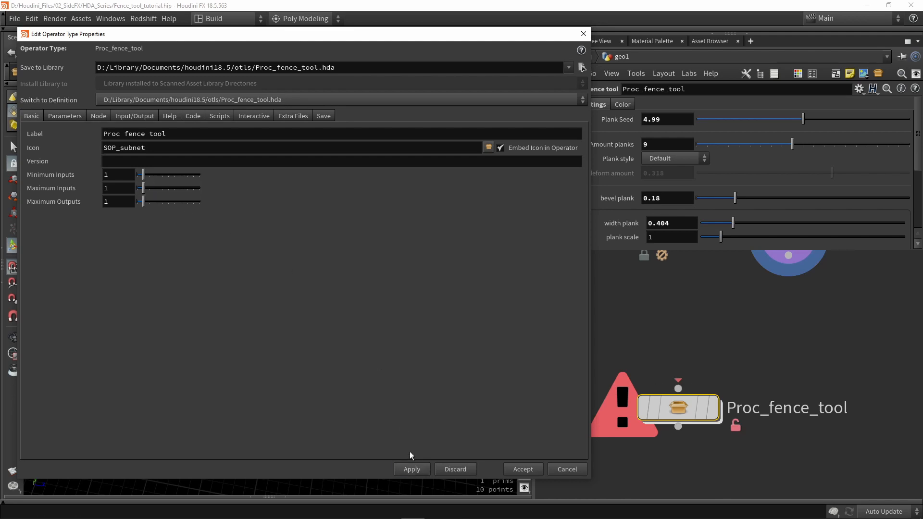
mouse_move(409, 430)
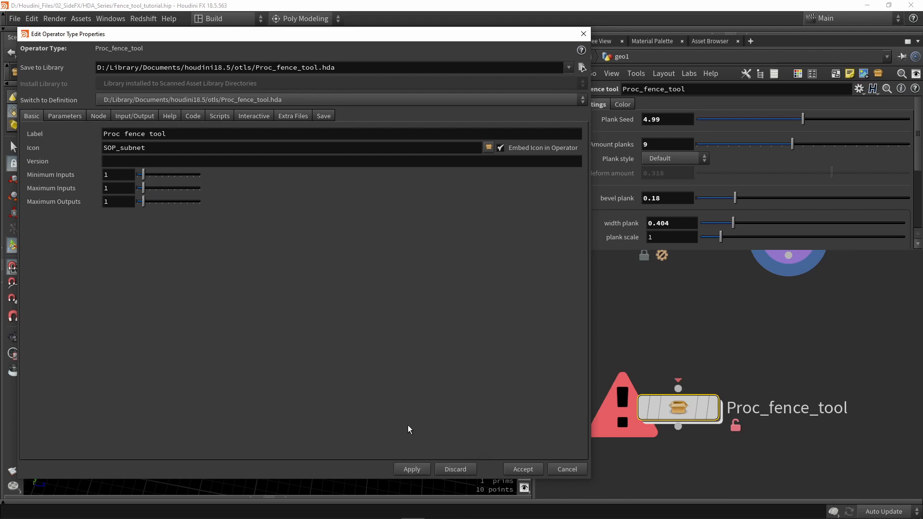
mouse_move(412, 424)
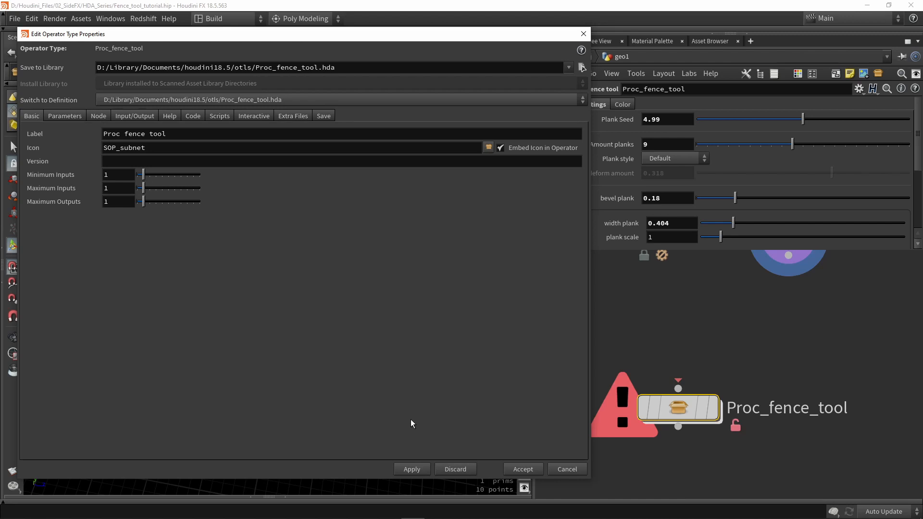
mouse_move(524, 476)
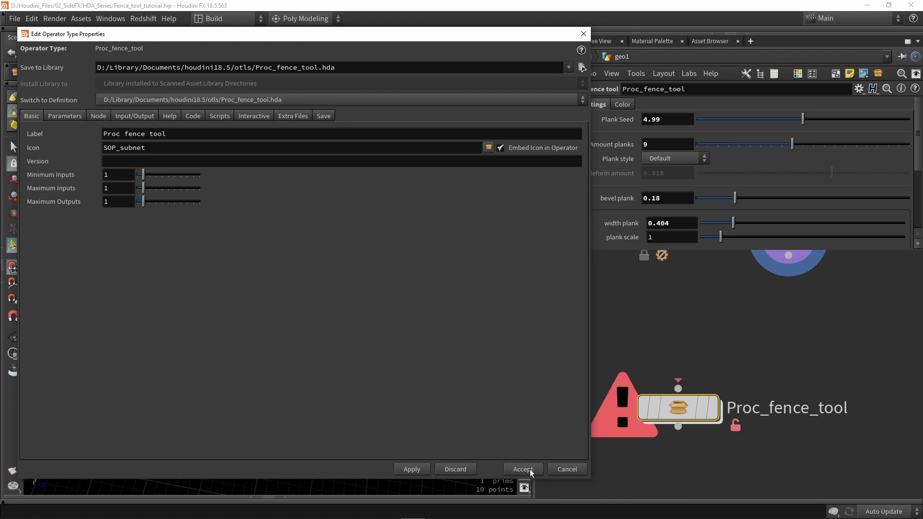
left_click(521, 469)
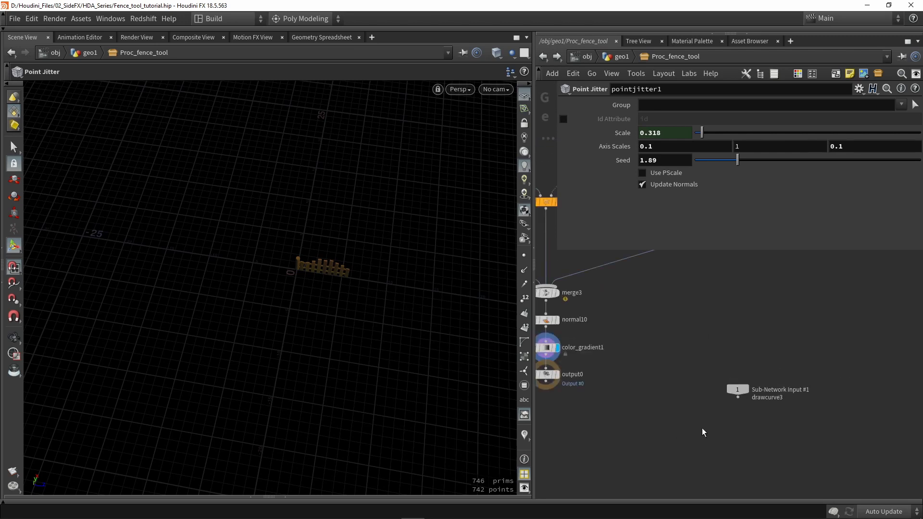
mouse_move(693, 443)
type("INPUT")
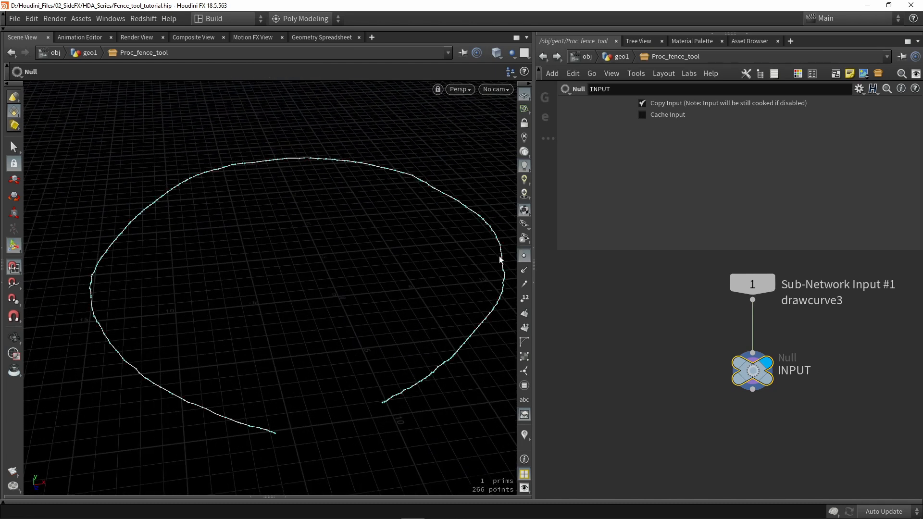
Step: Orbit the viewport around the drawn loop shown by the INPUT null
left_click_drag(500, 259, 167, 340)
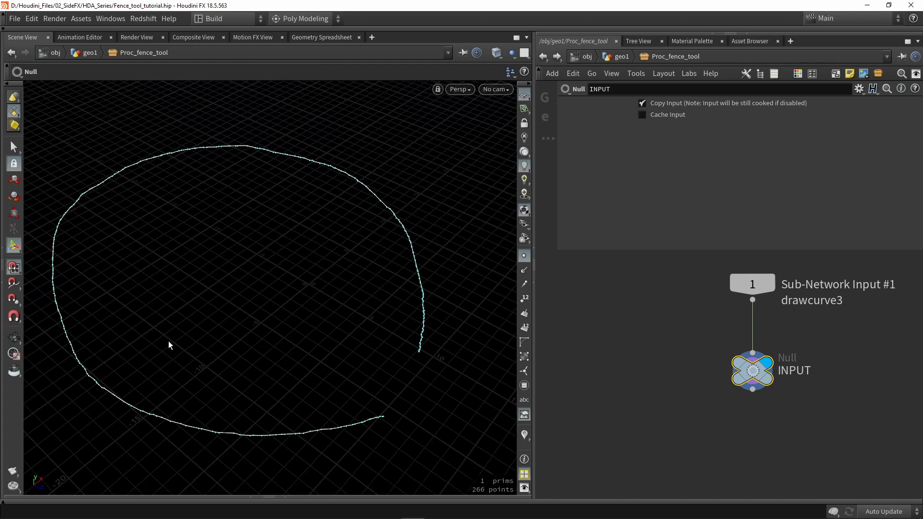
mouse_move(140, 398)
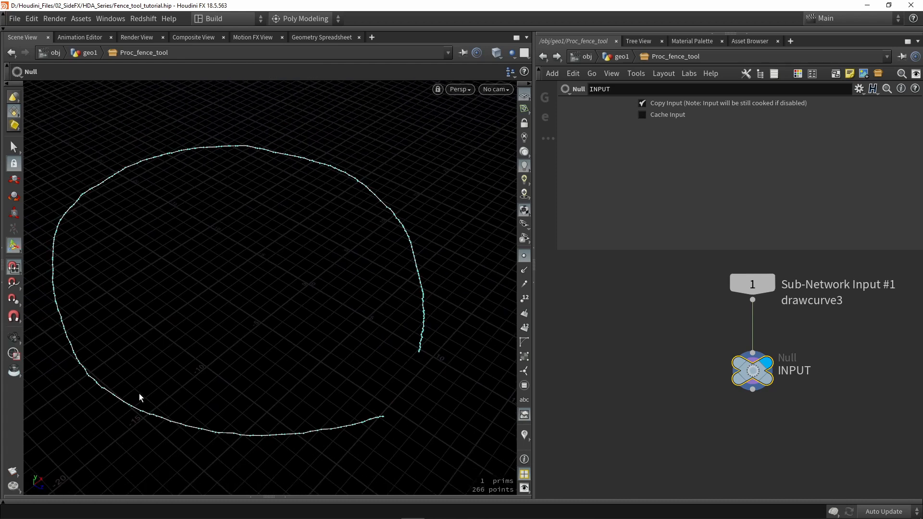
mouse_move(425, 390)
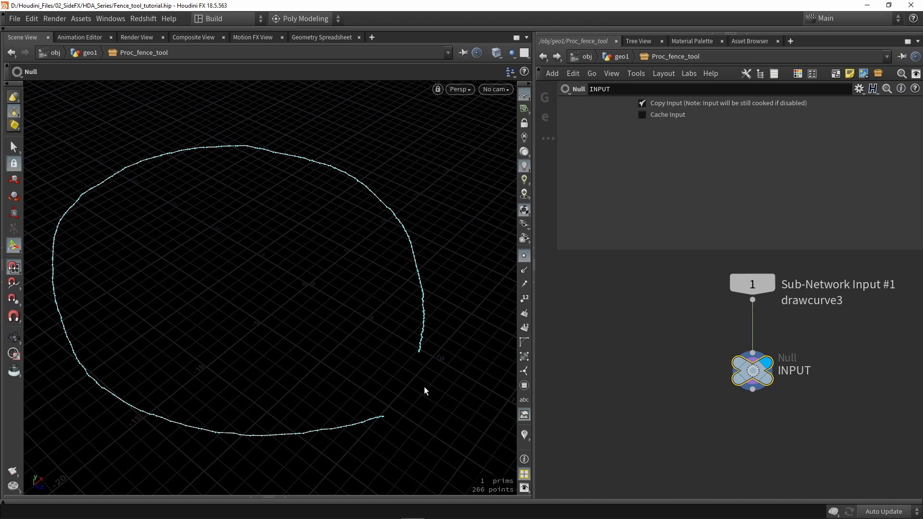
mouse_move(140, 138)
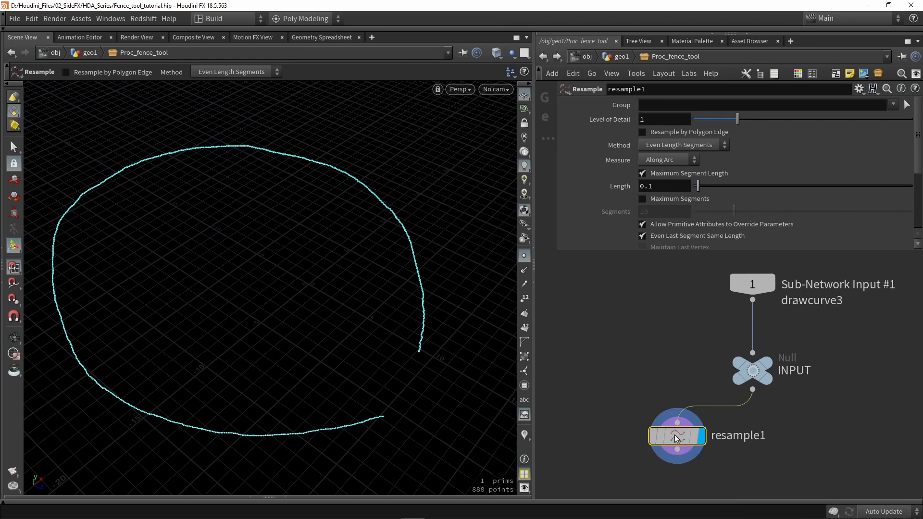
Step: Wire resample1 below the INPUT null and set its segment length to 5
left_click_drag(677, 436, 751, 430)
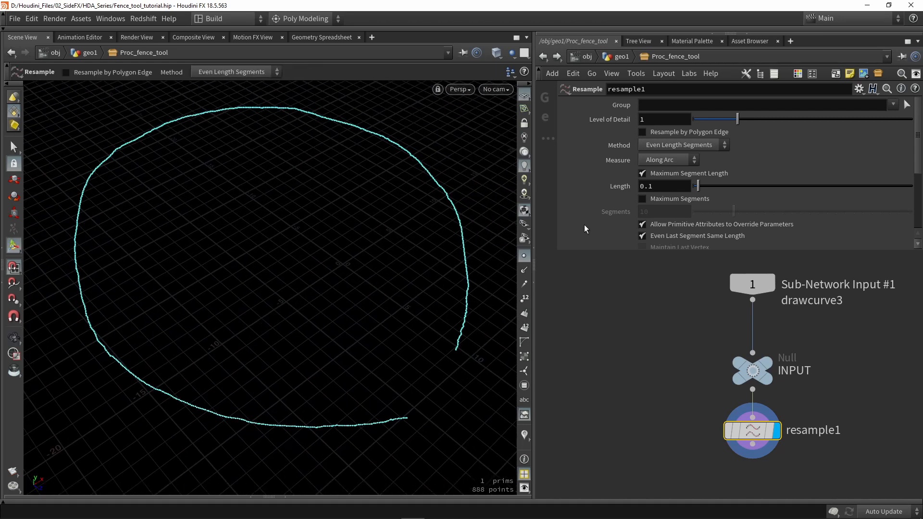
mouse_move(645, 328)
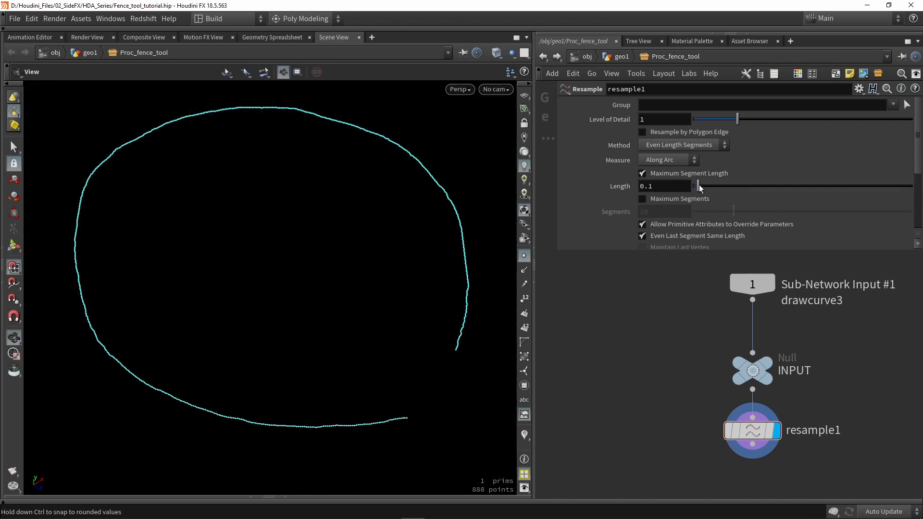
left_click_drag(699, 186, 853, 186)
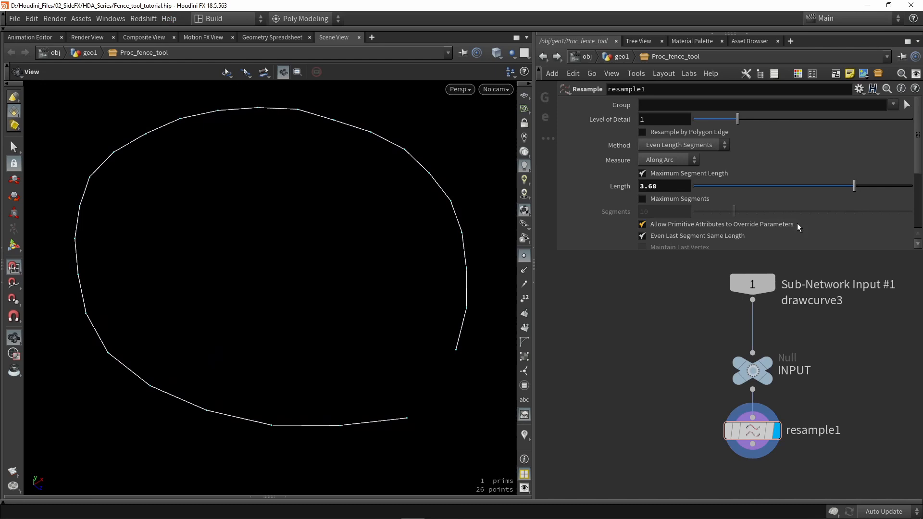
mouse_move(773, 186)
type("5")
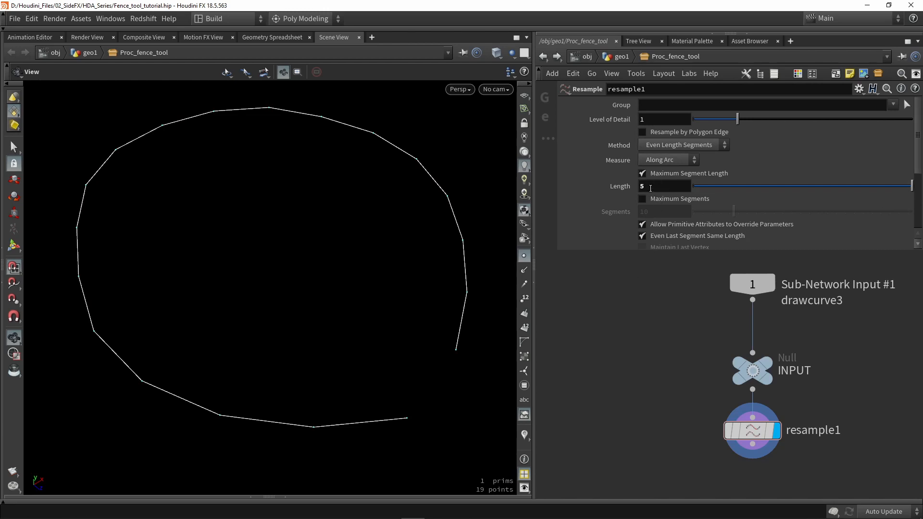
left_click(668, 160)
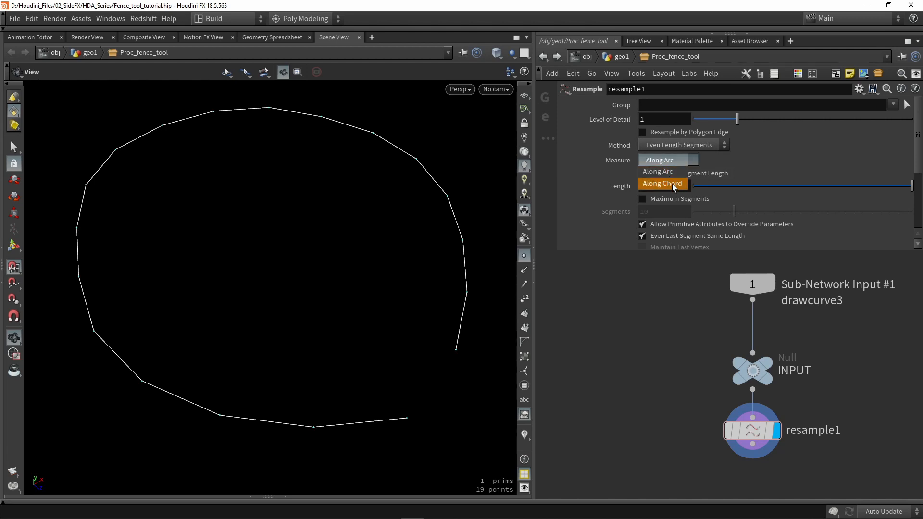
Step: Set resample1 Measure to Along Chord, giving 18 evenly spaced points
left_click(661, 184)
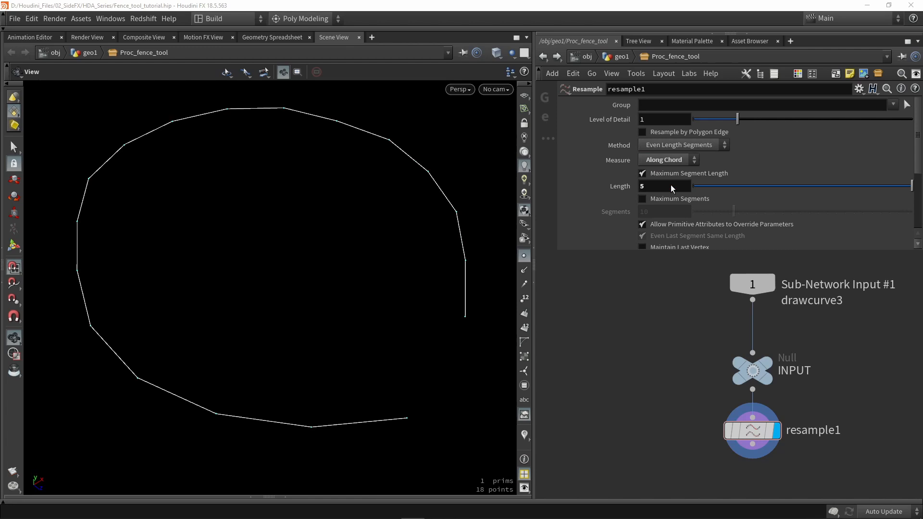
mouse_move(450, 213)
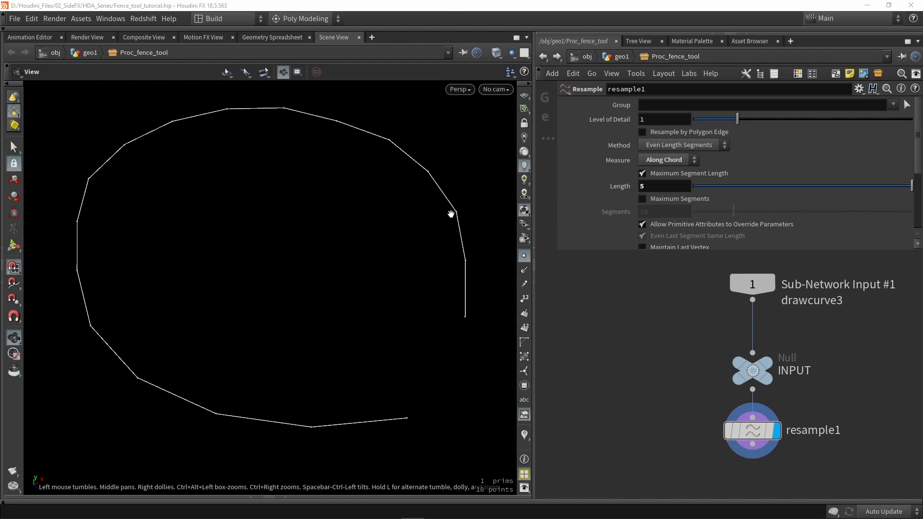
left_click(664, 186)
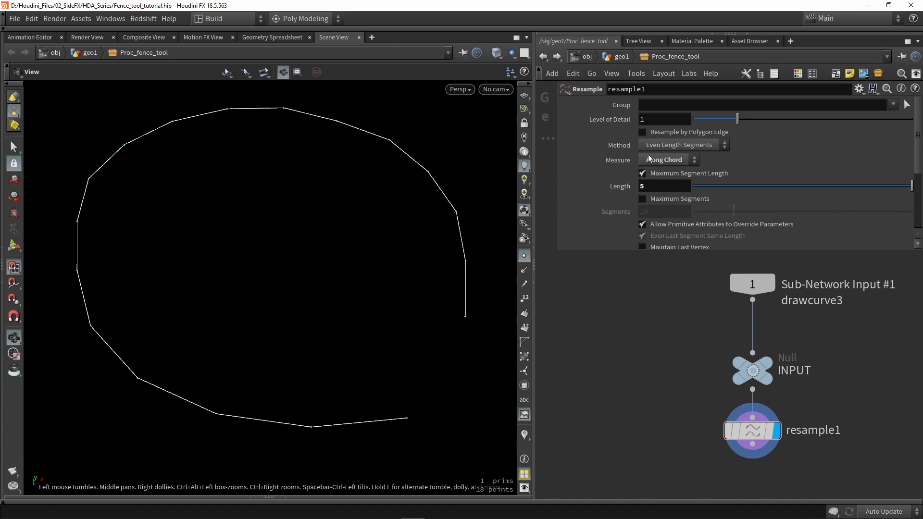
left_click(668, 159)
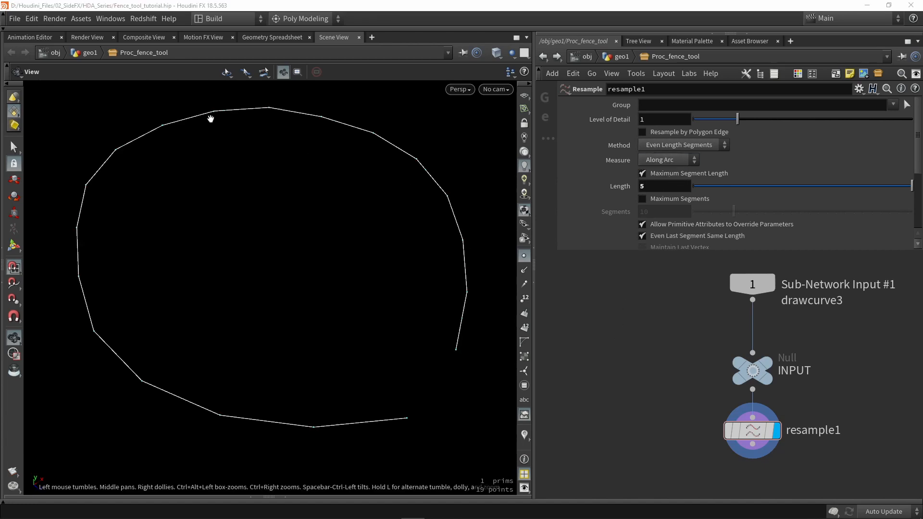
mouse_move(658, 271)
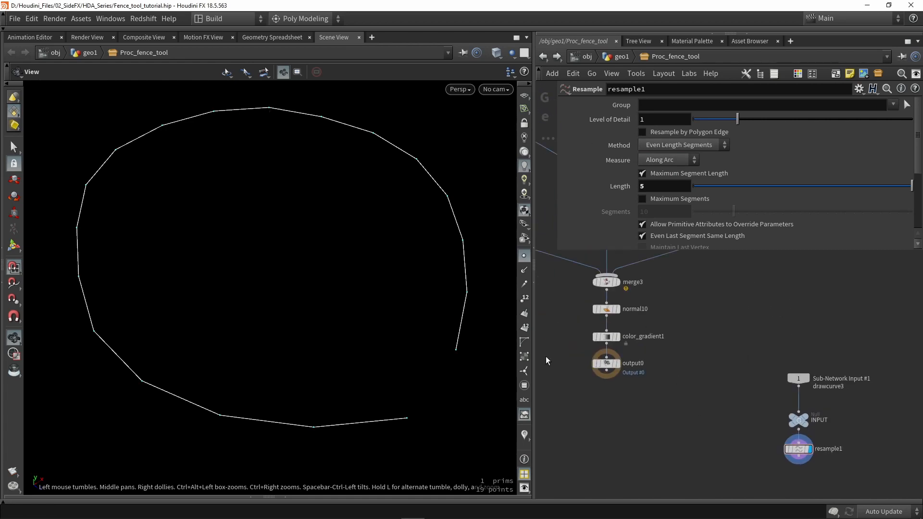
left_click(605, 335)
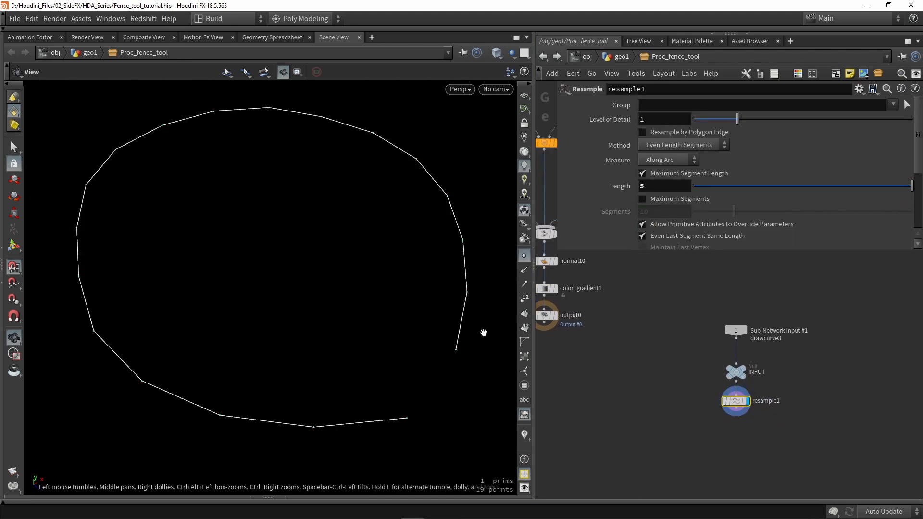
left_click(663, 186)
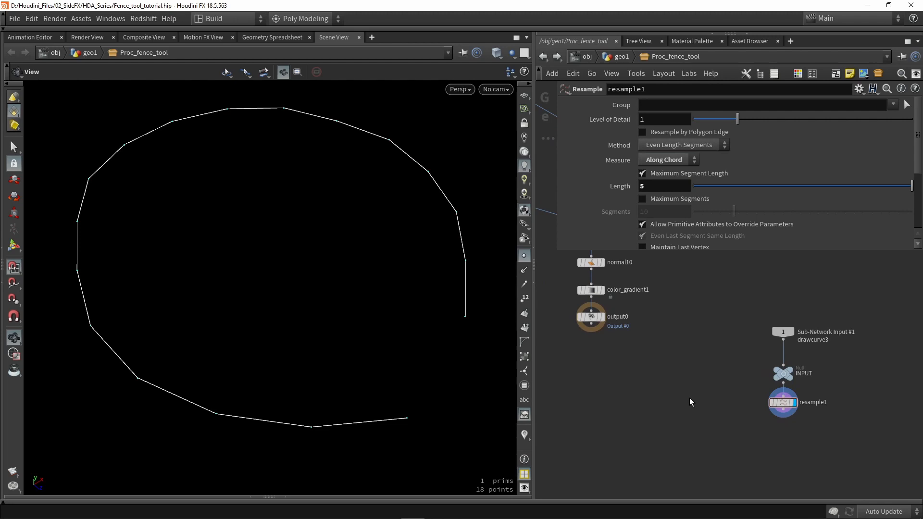
Step: Add a Copy to Curves node, display it, and orbit to view the fence ring
key("Tab")
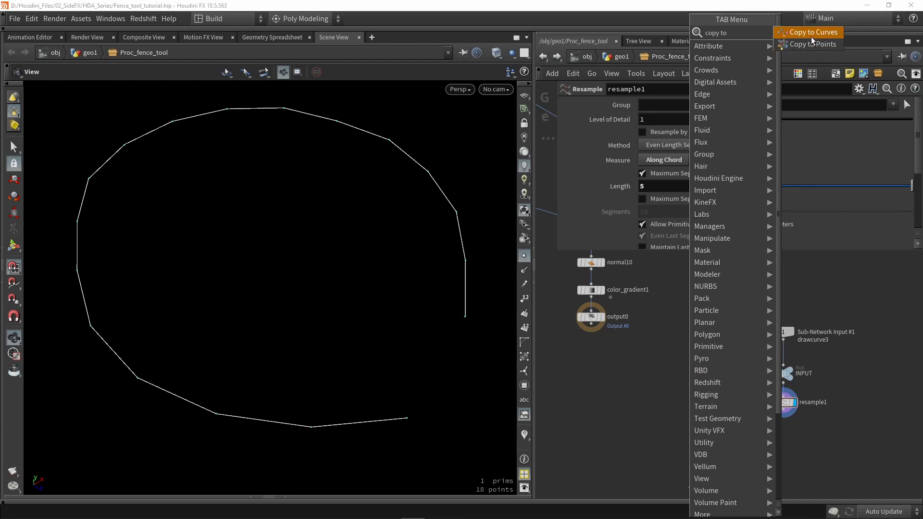
left_click(815, 32)
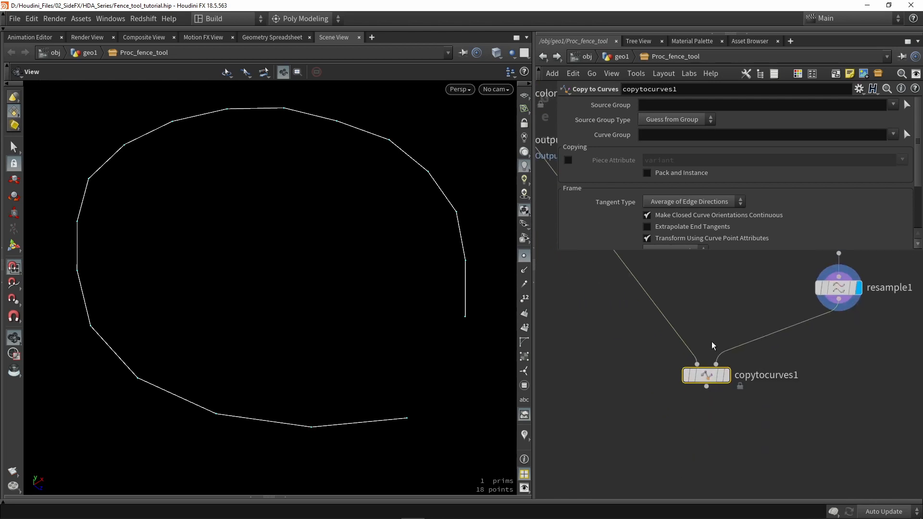
left_click(706, 375)
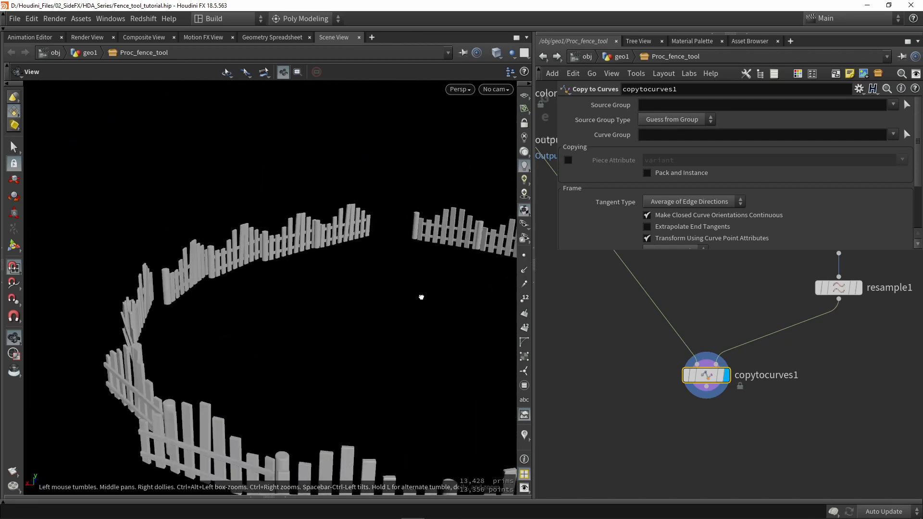
left_click_drag(421, 297, 498, 315)
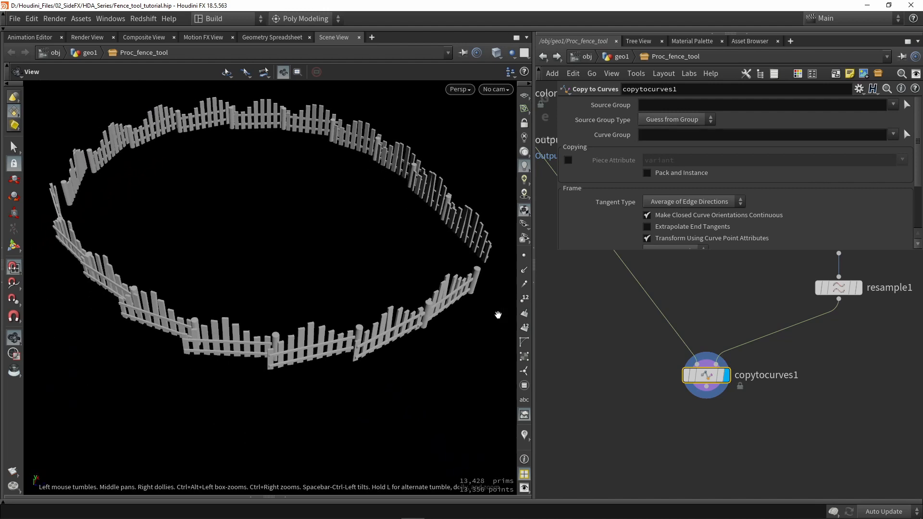
left_click_drag(497, 315, 356, 310)
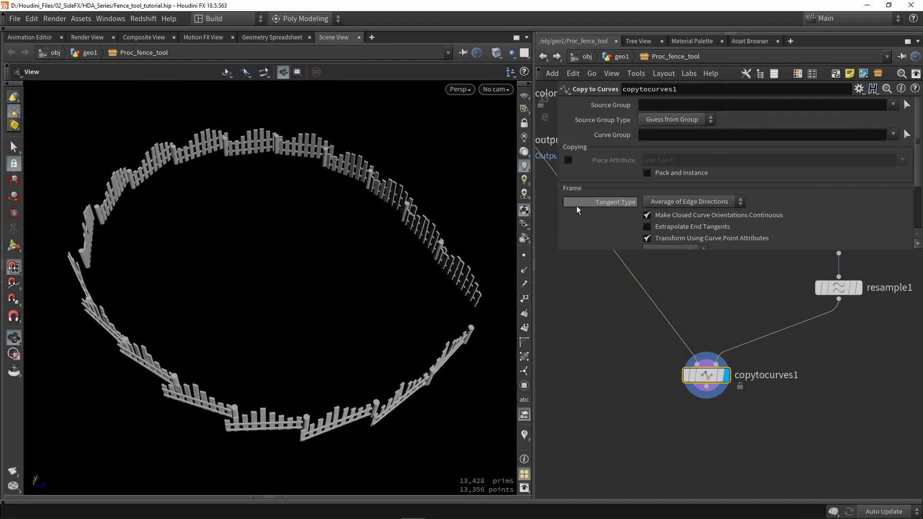
mouse_move(629, 278)
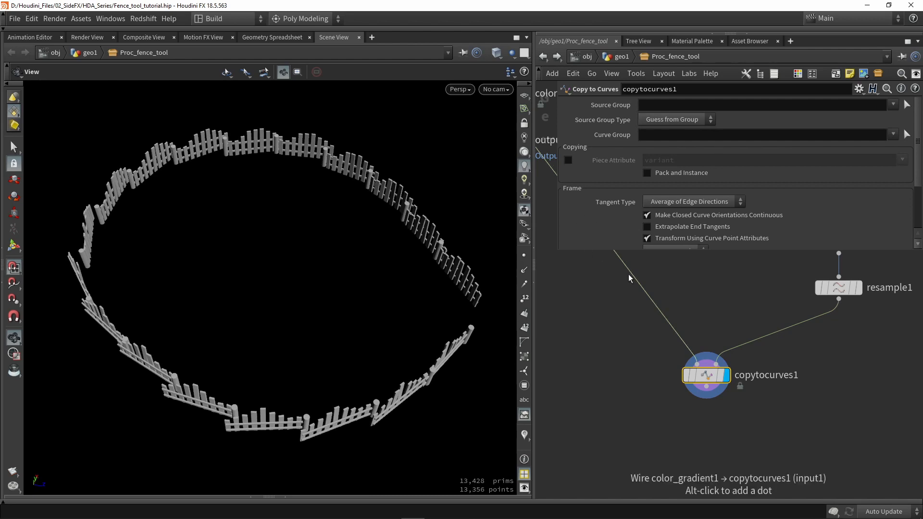
mouse_move(618, 186)
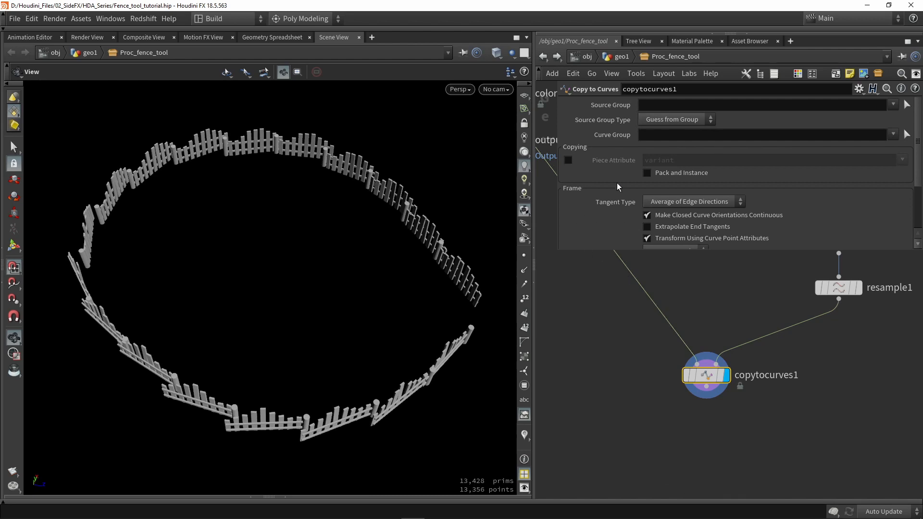
Step: Set copytocurves1 Tangent Type to Next Edge and inspect the realigned fence
scroll("down", 3)
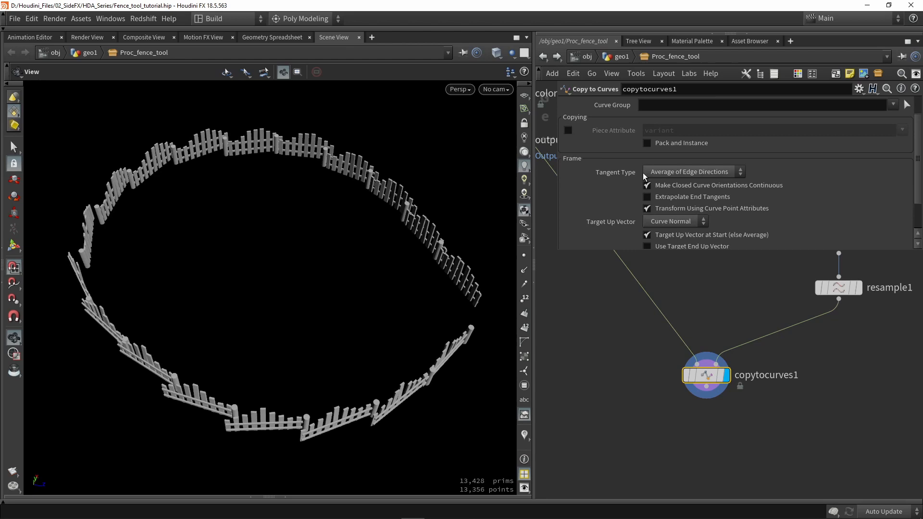
left_click(693, 172)
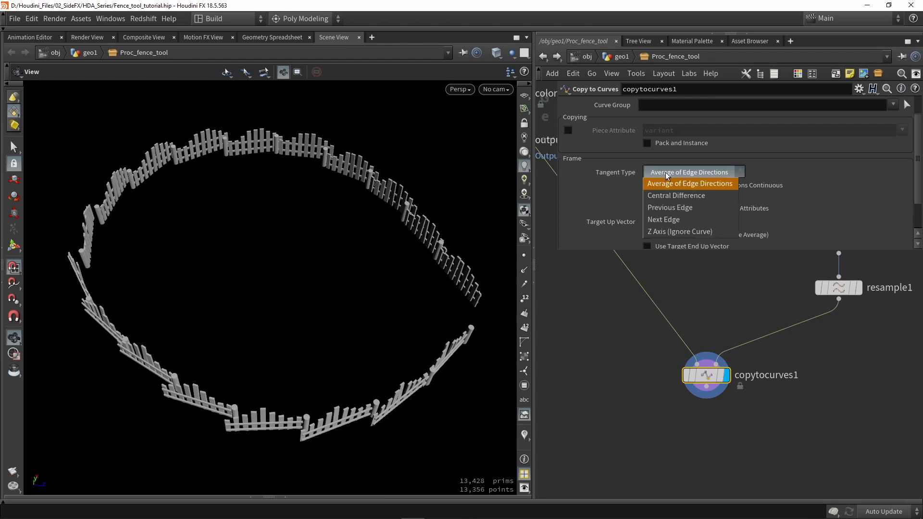
left_click(664, 219)
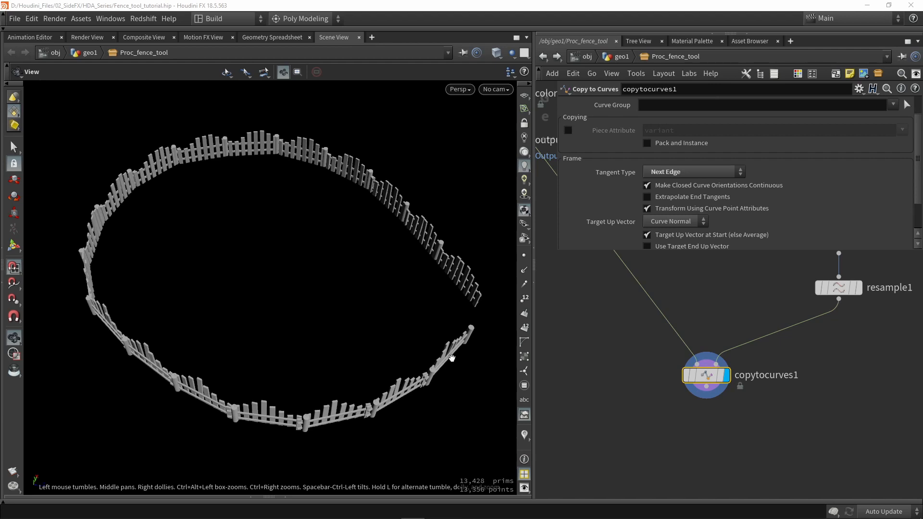
mouse_move(464, 328)
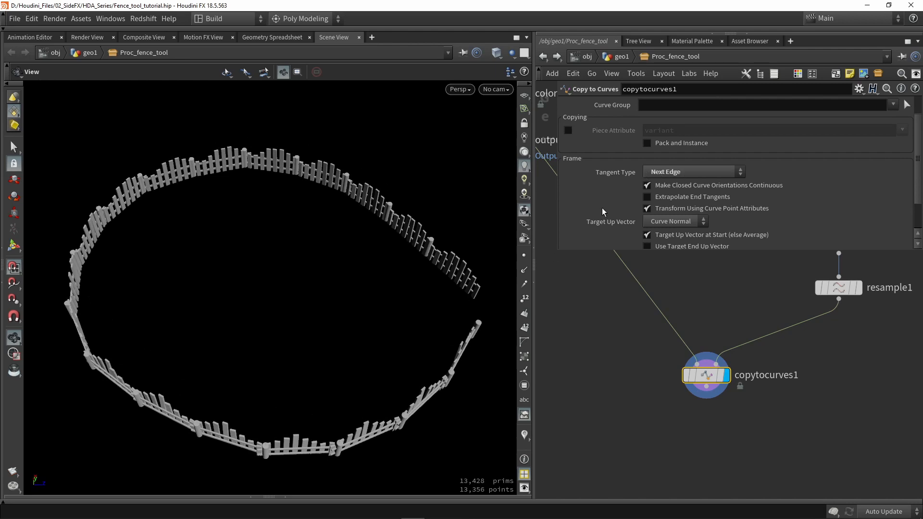
mouse_move(161, 365)
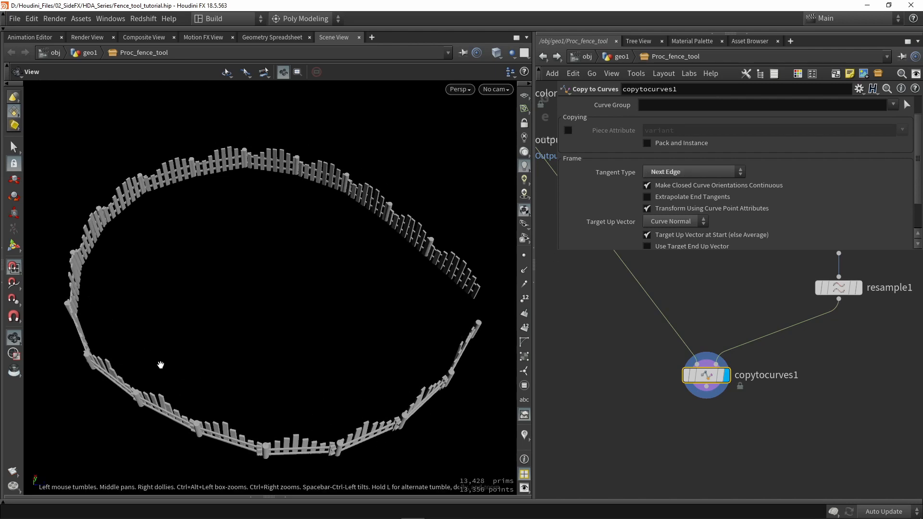
left_click_drag(160, 365, 338, 289)
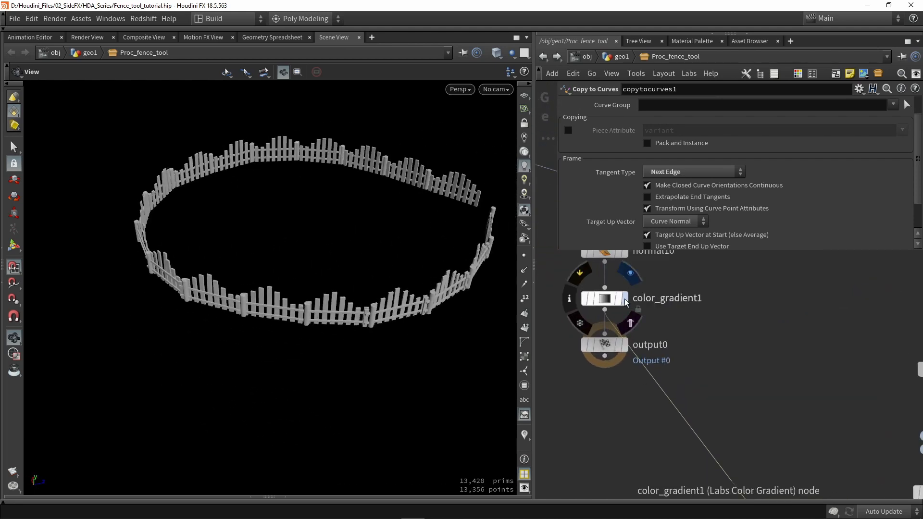
left_click(604, 298)
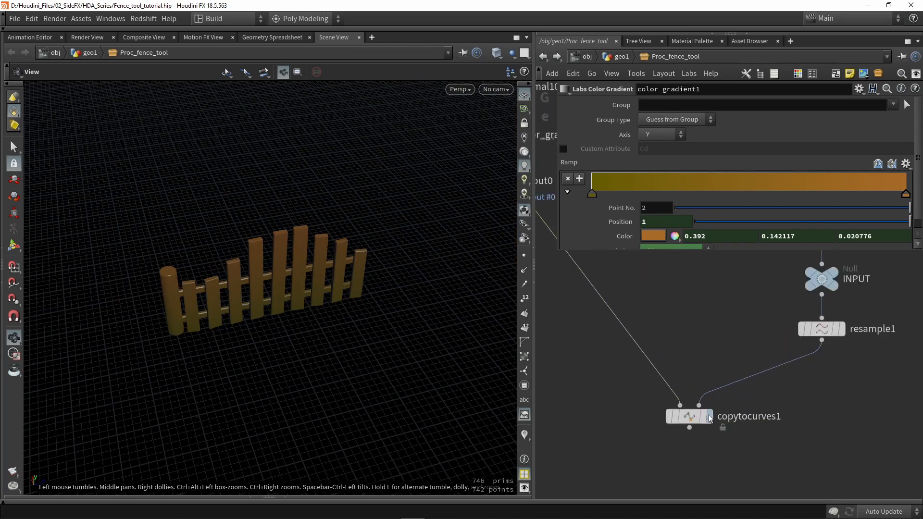
left_click(688, 417)
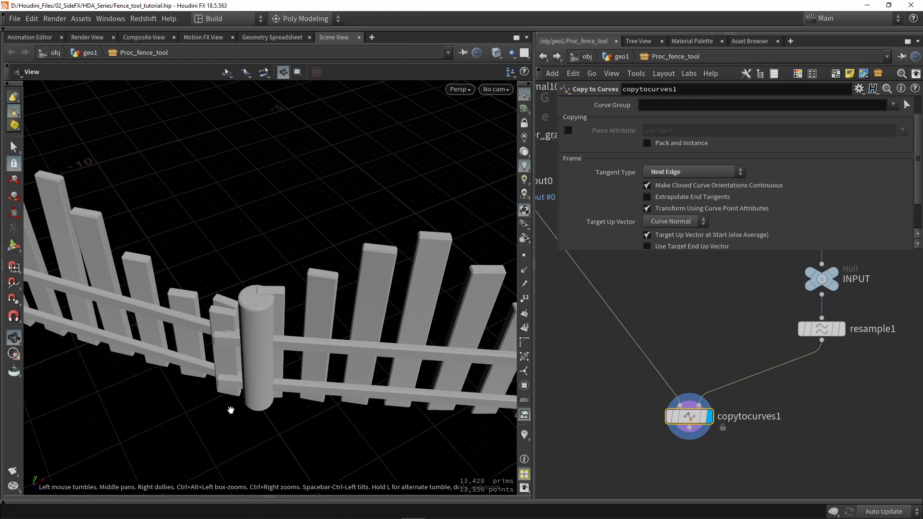
mouse_move(264, 358)
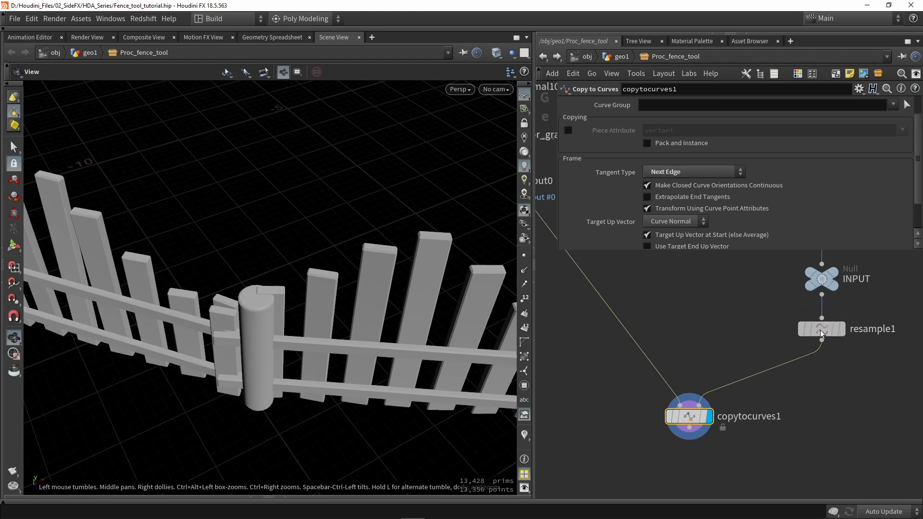
Step: Change resample1 segment length from 5 to 5.81 so fence sections meet end to end
left_click(821, 328)
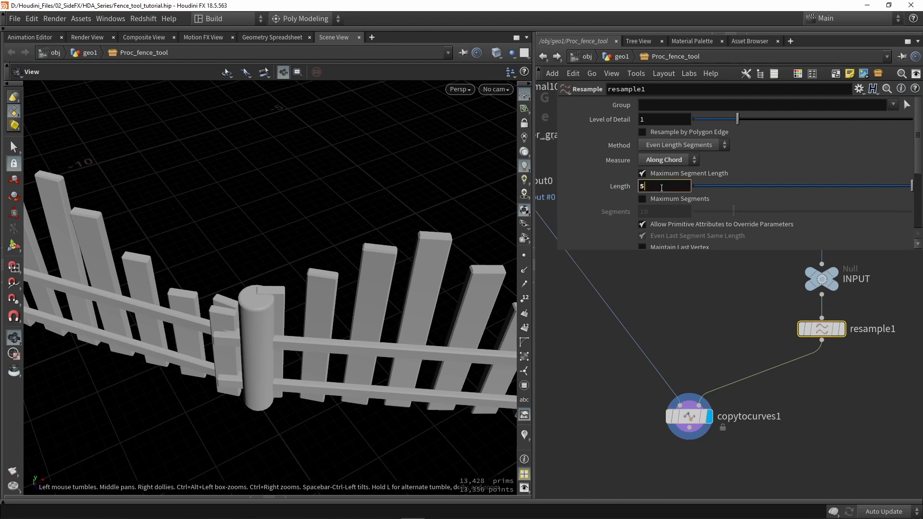
type(".5")
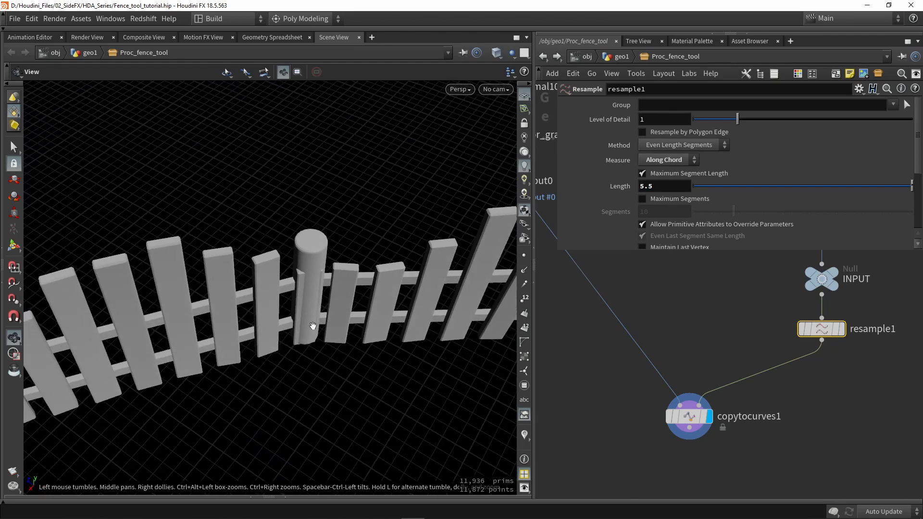
left_click(664, 186)
type("5.81")
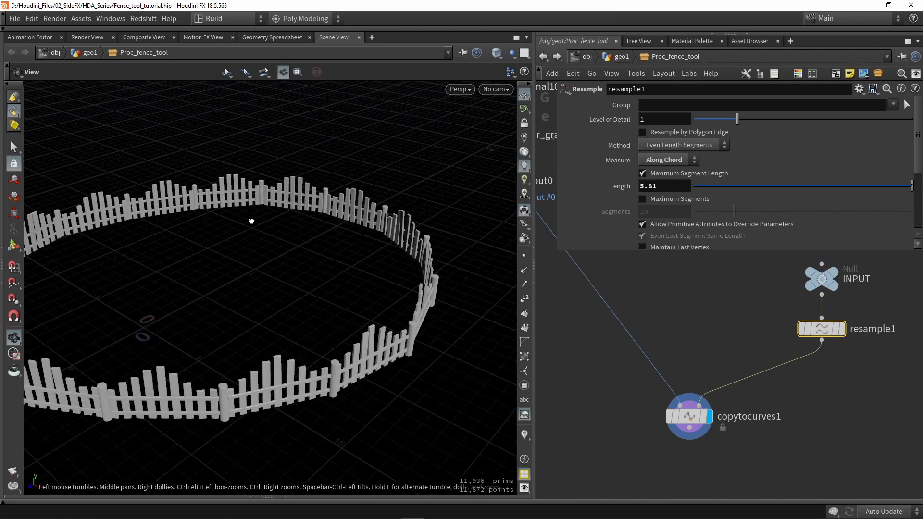
left_click_drag(250, 220, 297, 261)
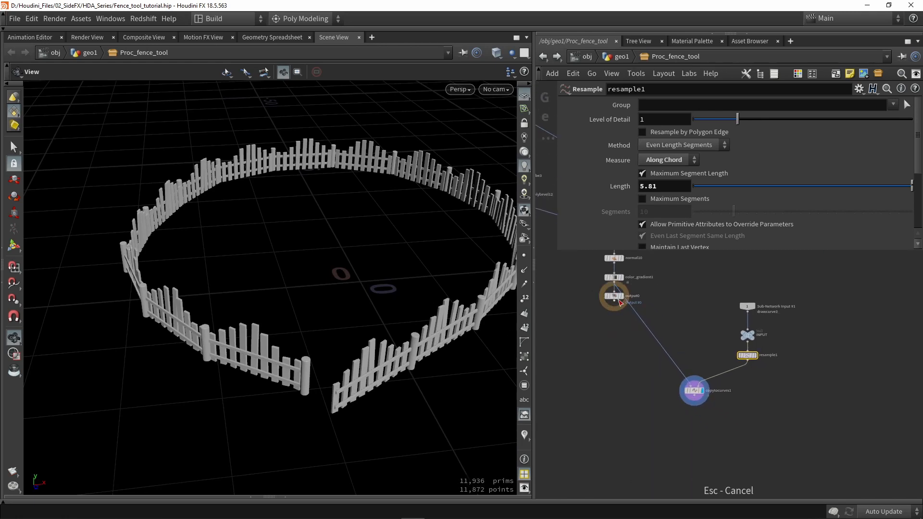
Step: Place output0 below copytocurves1 and display the tool's final output
left_click_drag(614, 296, 618, 445)
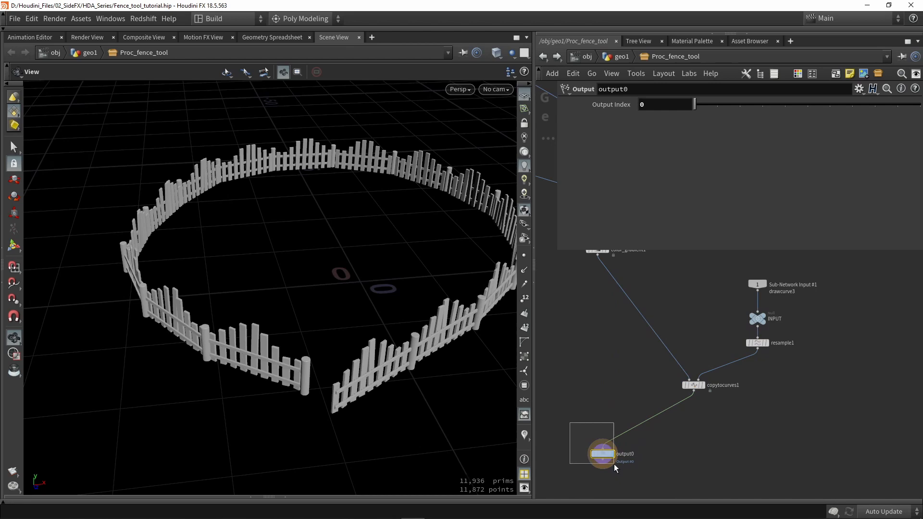
left_click(80, 18)
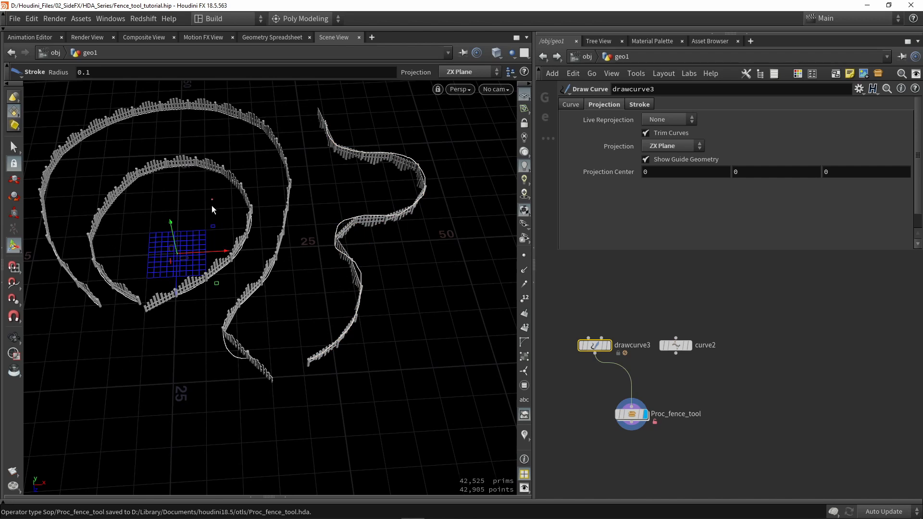
mouse_move(281, 265)
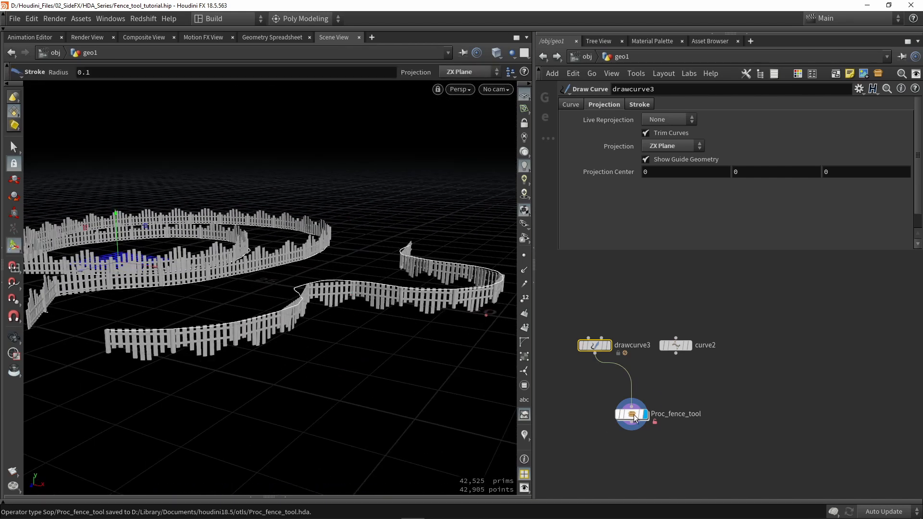
Step: Dive back inside the Proc_fence_tool network
double_click(630, 414)
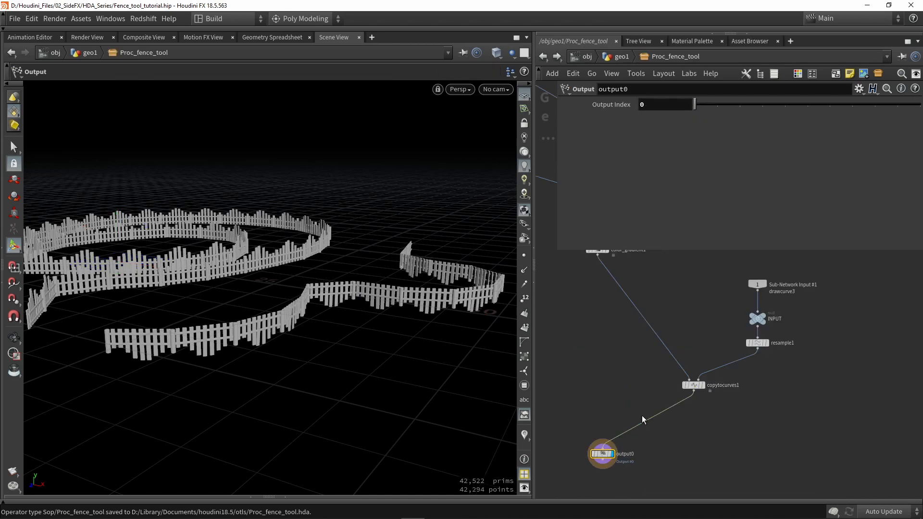
Step: Set copytocurves1's Target Up Vector to Y Axis and orbit to check upright fences
left_click(693, 385)
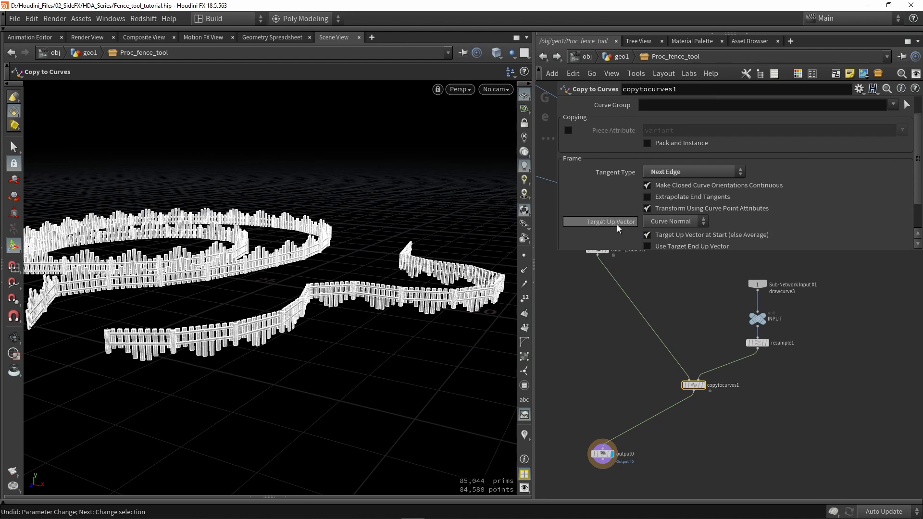
left_click(671, 221)
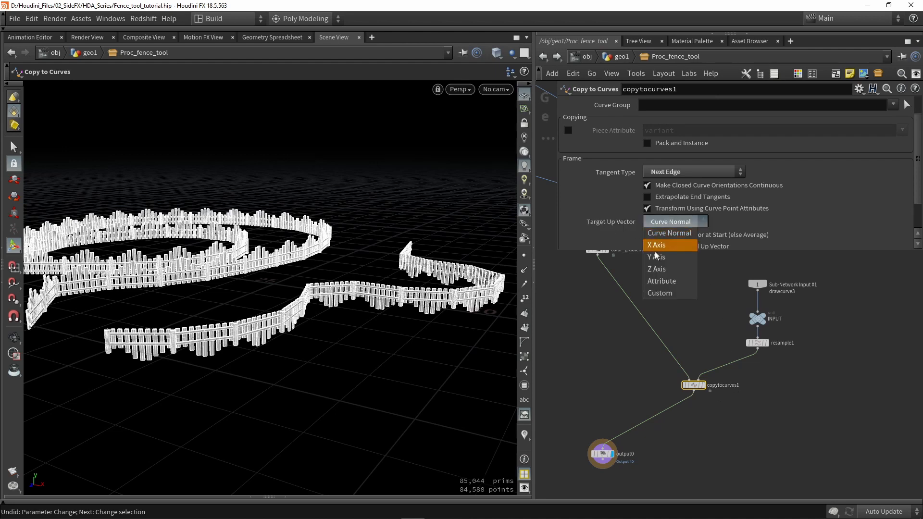
left_click(657, 257)
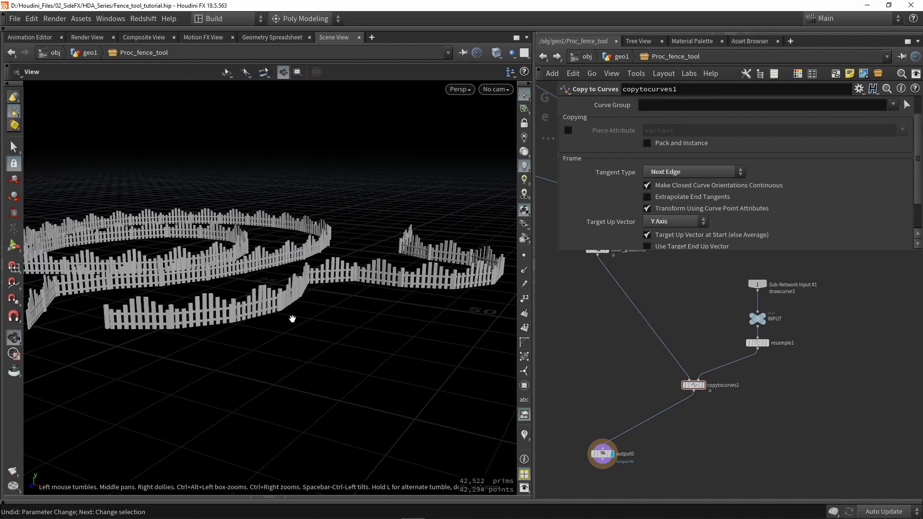
left_click_drag(293, 318, 326, 298)
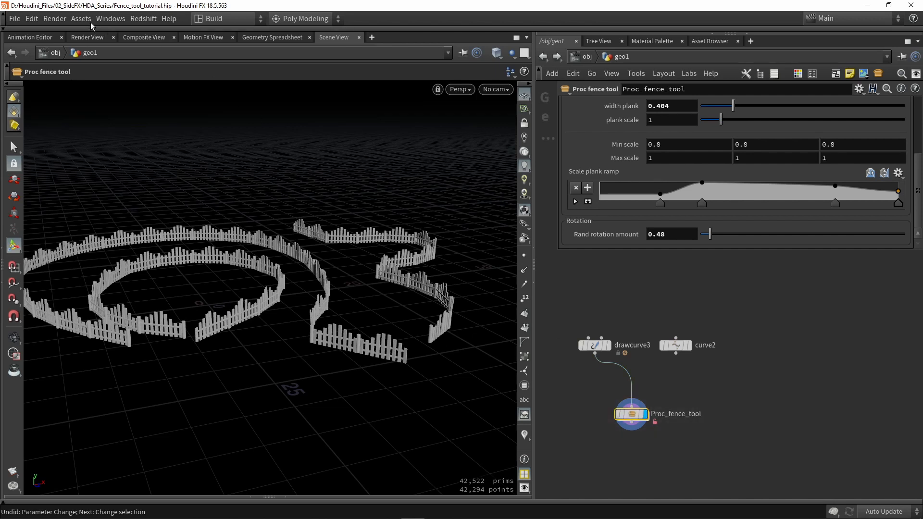
Step: In Proc_fence_tool's asset properties, label Input 1 'Curves' and Output 1 'Geometry'
left_click(81, 18)
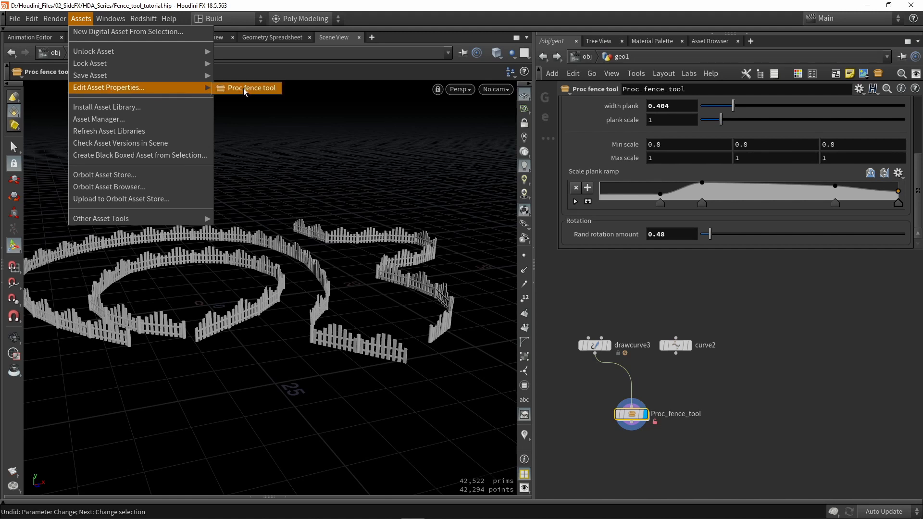
left_click(252, 87)
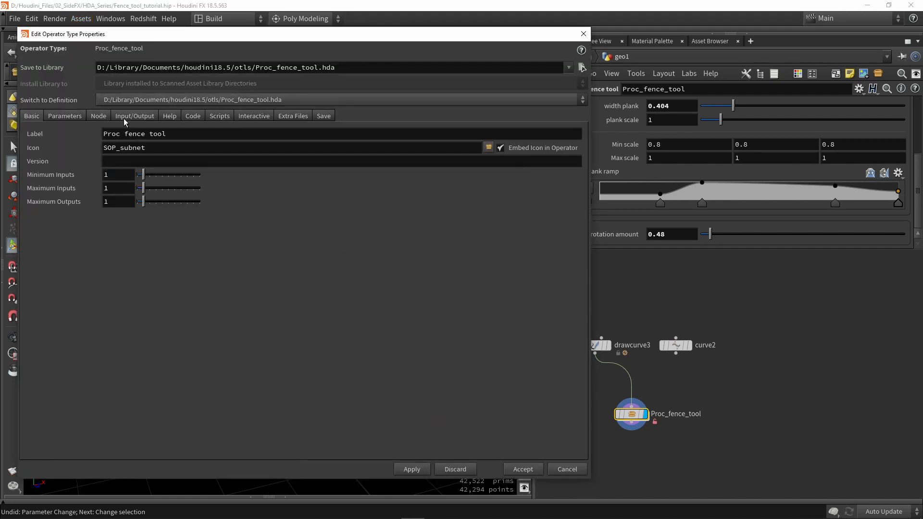
left_click(134, 115)
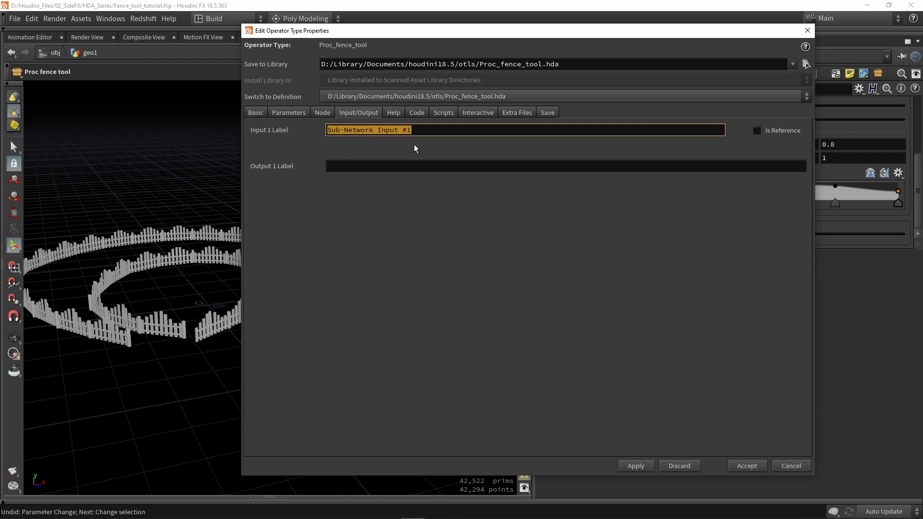
type("Curves")
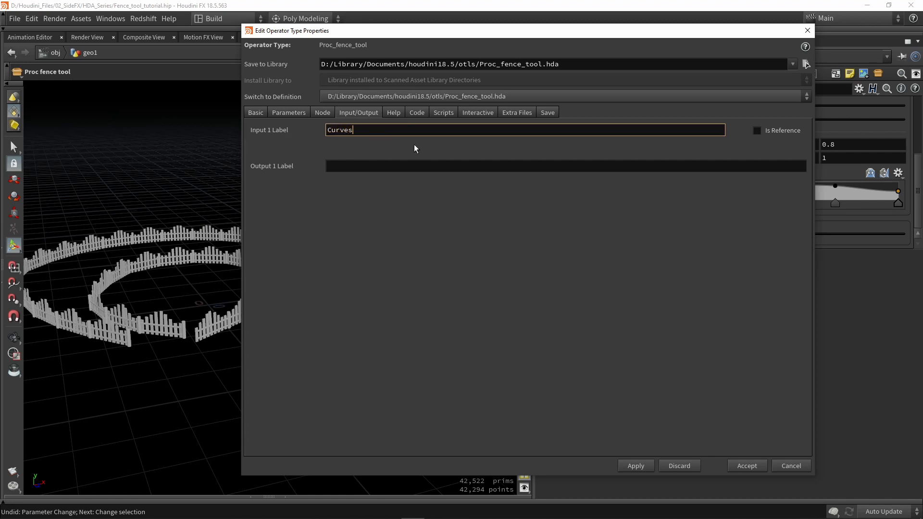
left_click(565, 165)
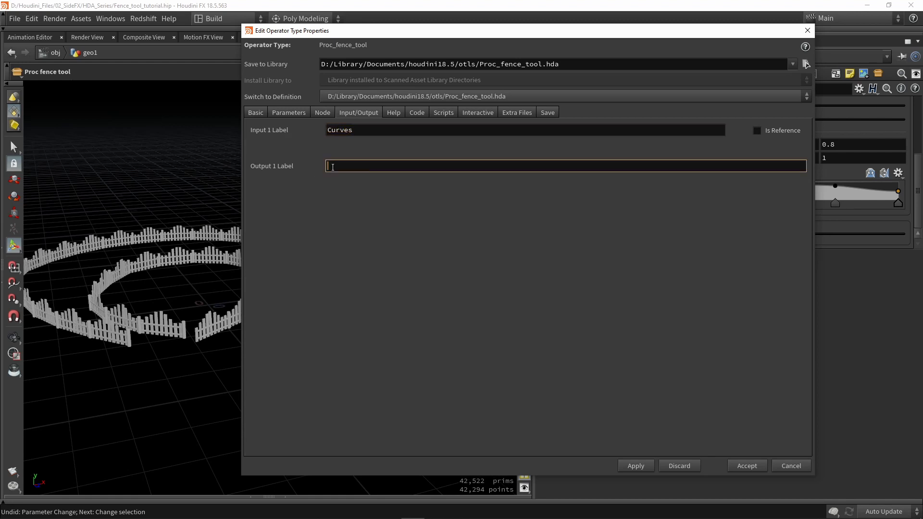
type("Geometry")
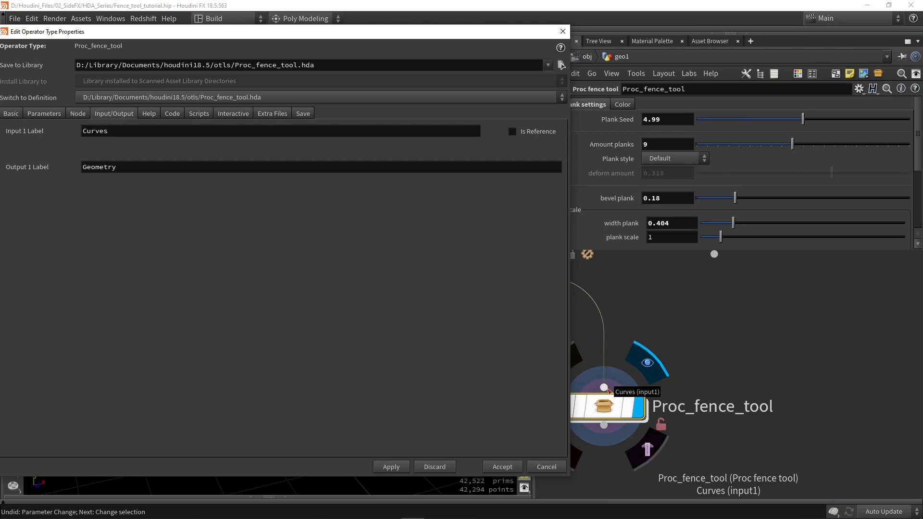
mouse_move(604, 426)
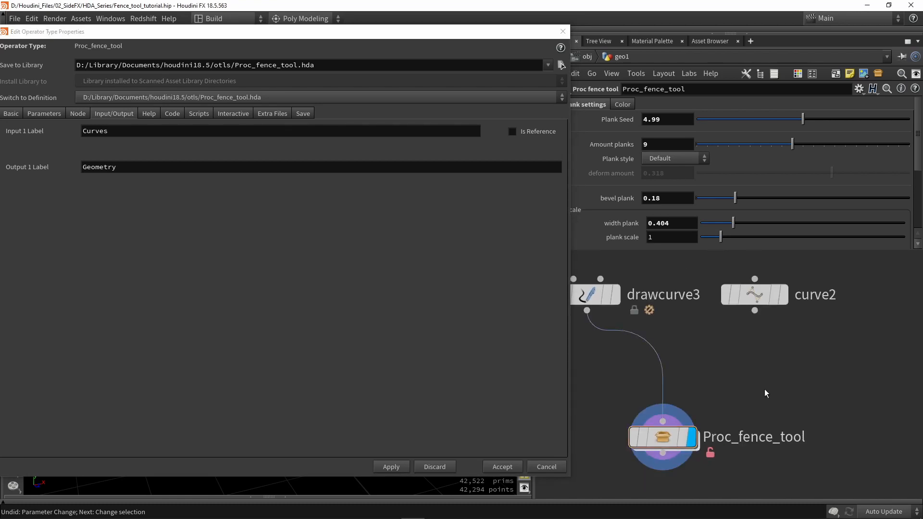
Step: Press Tab in the geo1 network, which creates a stray copytocurves3 node
key("Tab")
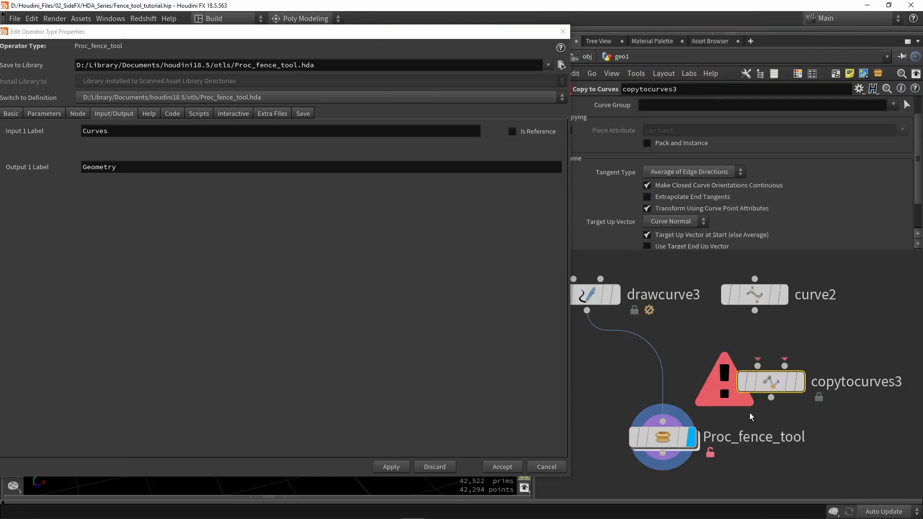
mouse_move(759, 367)
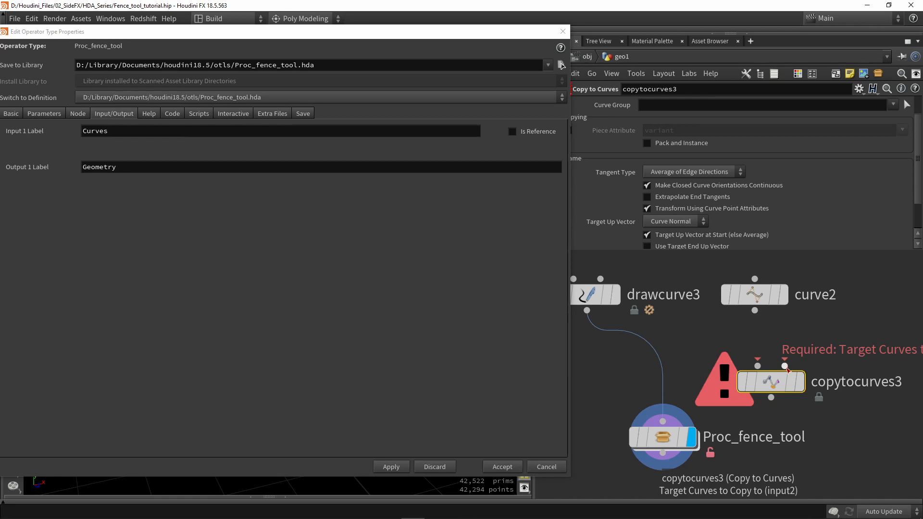
mouse_move(785, 366)
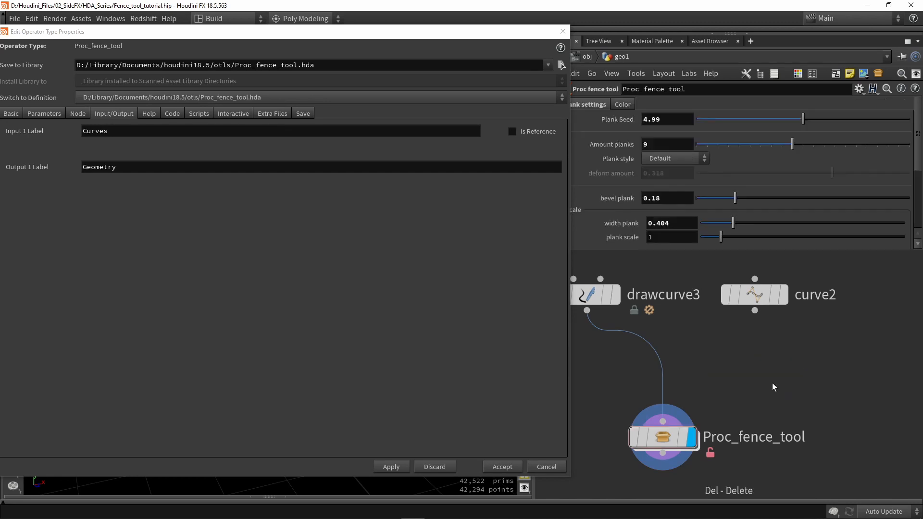
mouse_move(548, 401)
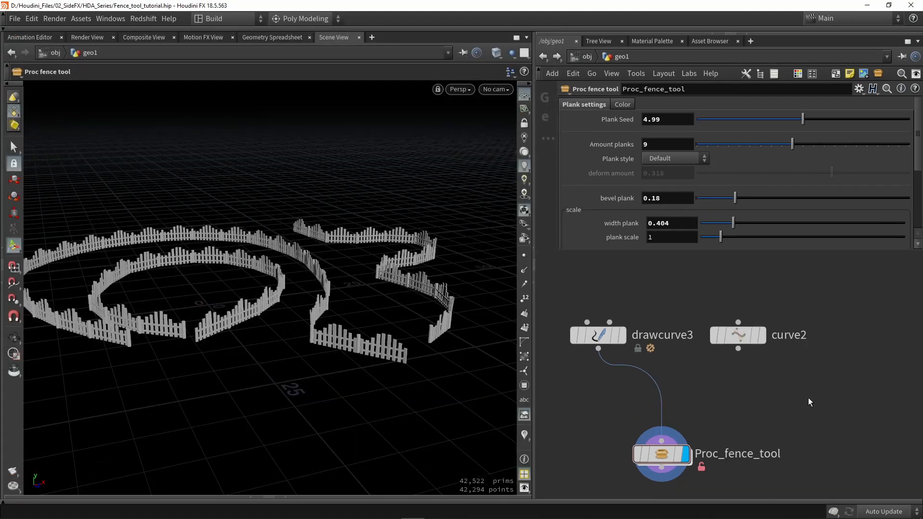
Step: Drag in the network editor inside Proc_fence_tool to view the input labelled Curves
left_click_drag(737, 347, 693, 389)
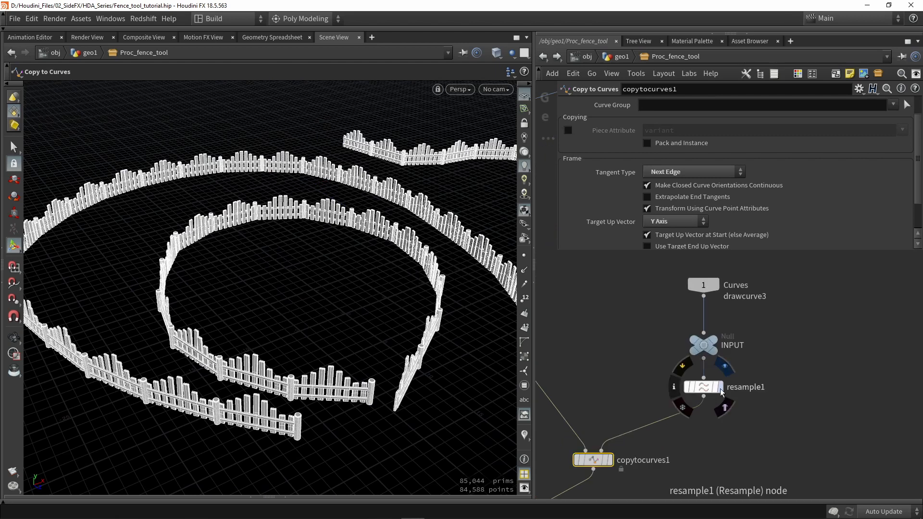
Step: Inspect resample1's Cd attribute in the spreadsheet, then add an Attribute Delete node after it
left_click(702, 386)
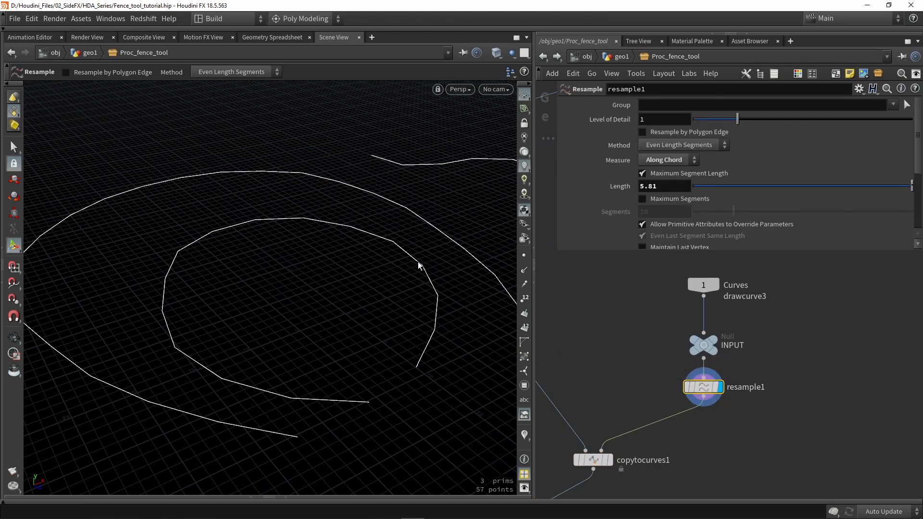
mouse_move(283, 37)
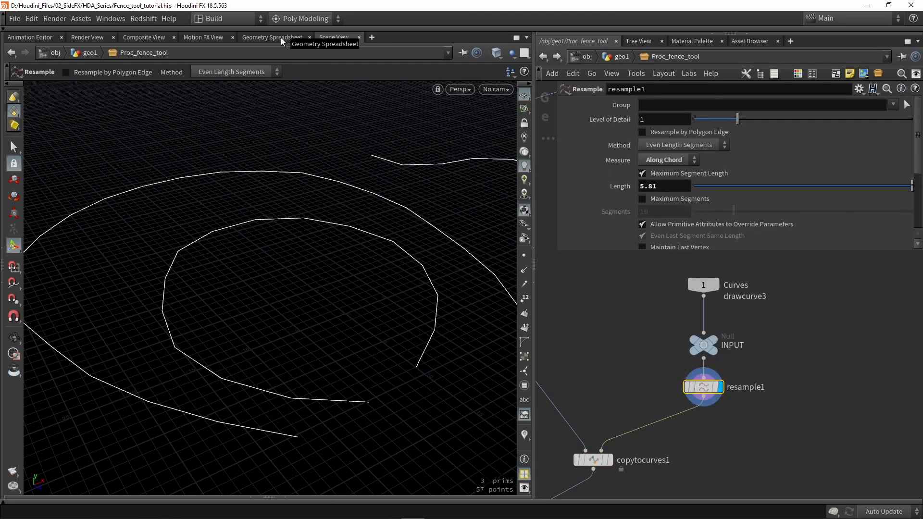
left_click(271, 37)
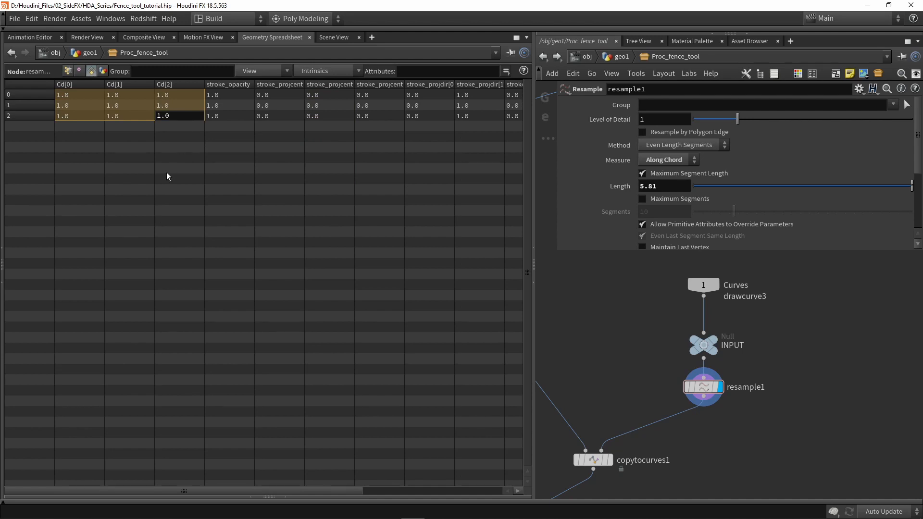
mouse_move(83, 45)
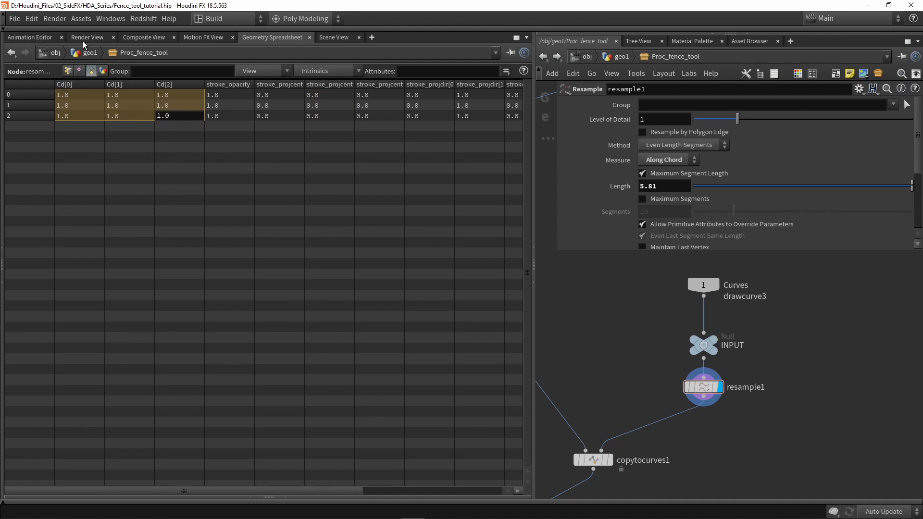
left_click(333, 37)
type("dele")
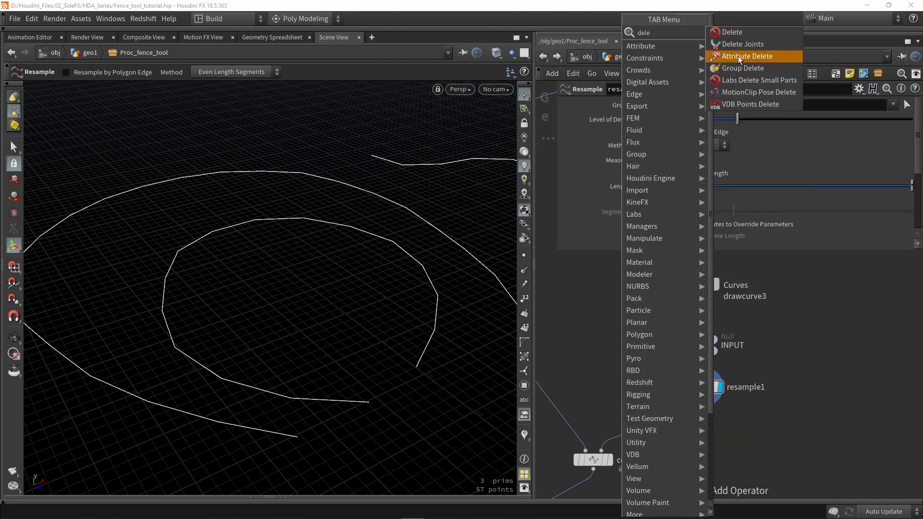
left_click(747, 56)
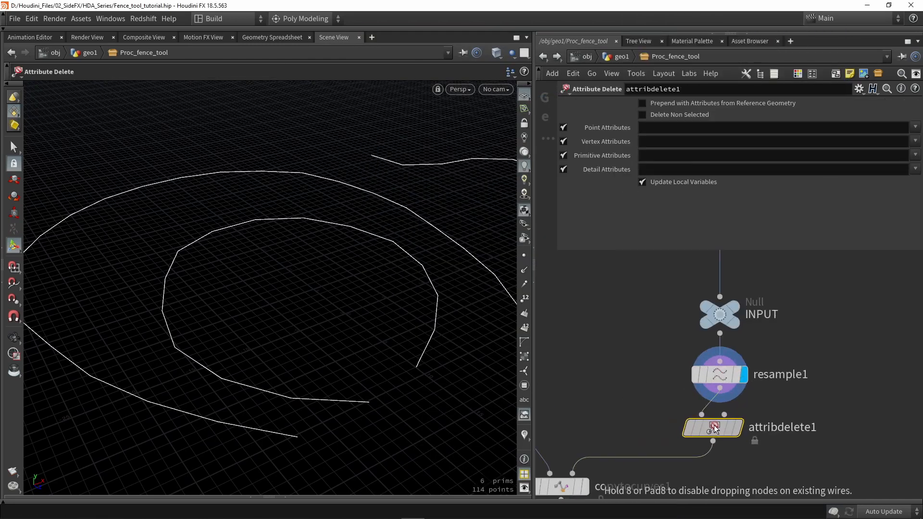